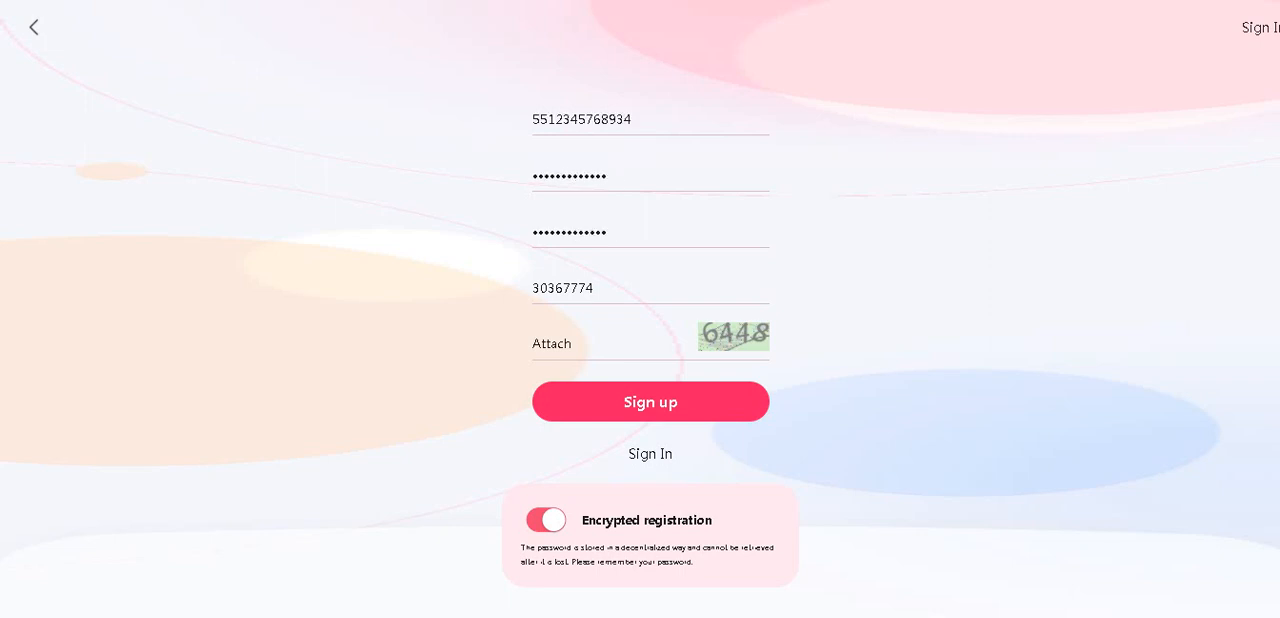
Submit the registration with captcha 6448 and continue past 'register success' to the home page.
{"action": "type", "text": "6448"}
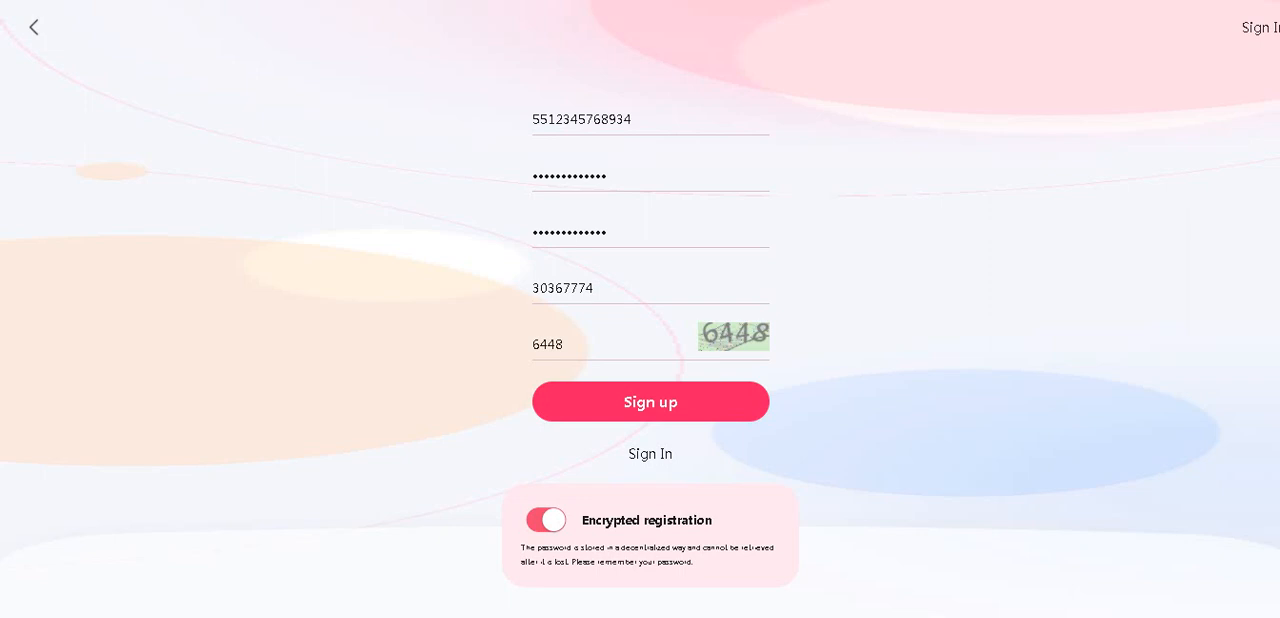
{"action": "left_click", "coordinate": [650, 400]}
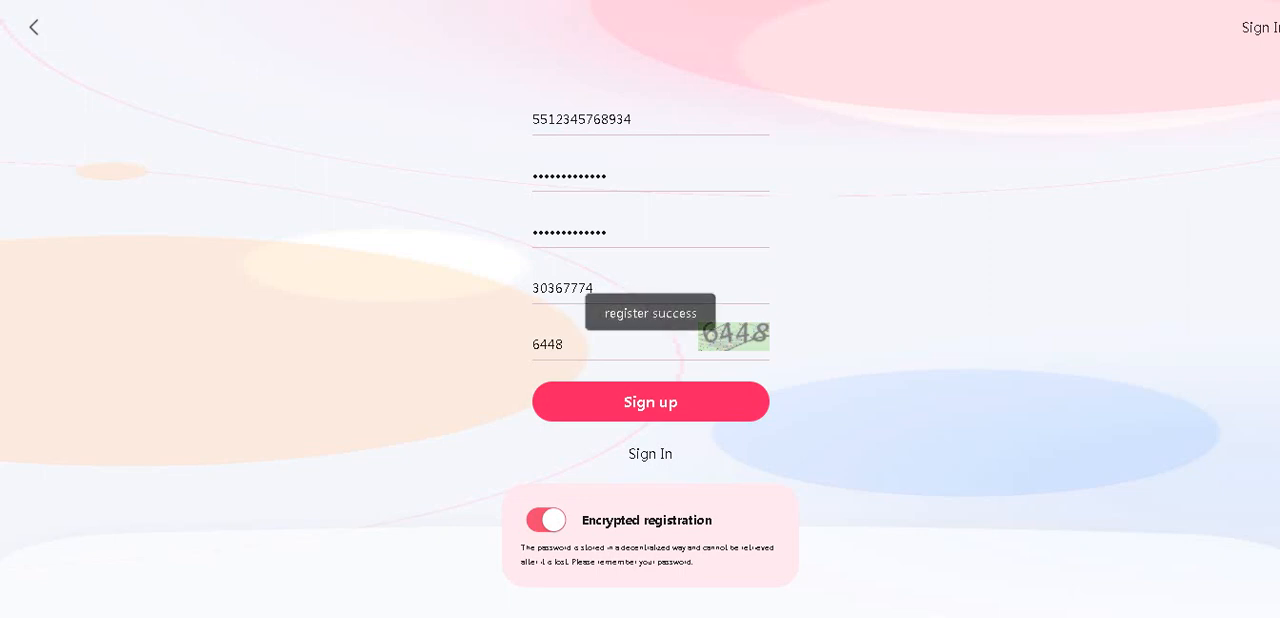
{"action": "left_click", "coordinate": [650, 400]}
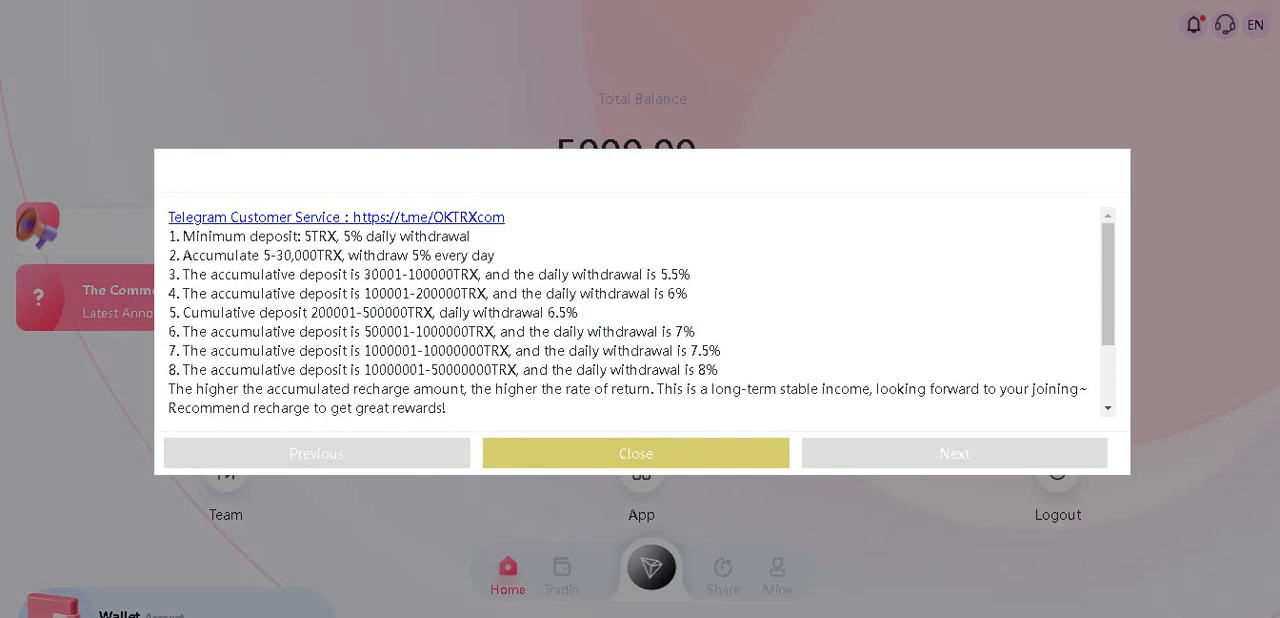
Close the announcement and review the 5000.00 TRX balance, platform data, wallet and promotion accounts.
{"action": "left_click", "coordinate": [636, 452]}
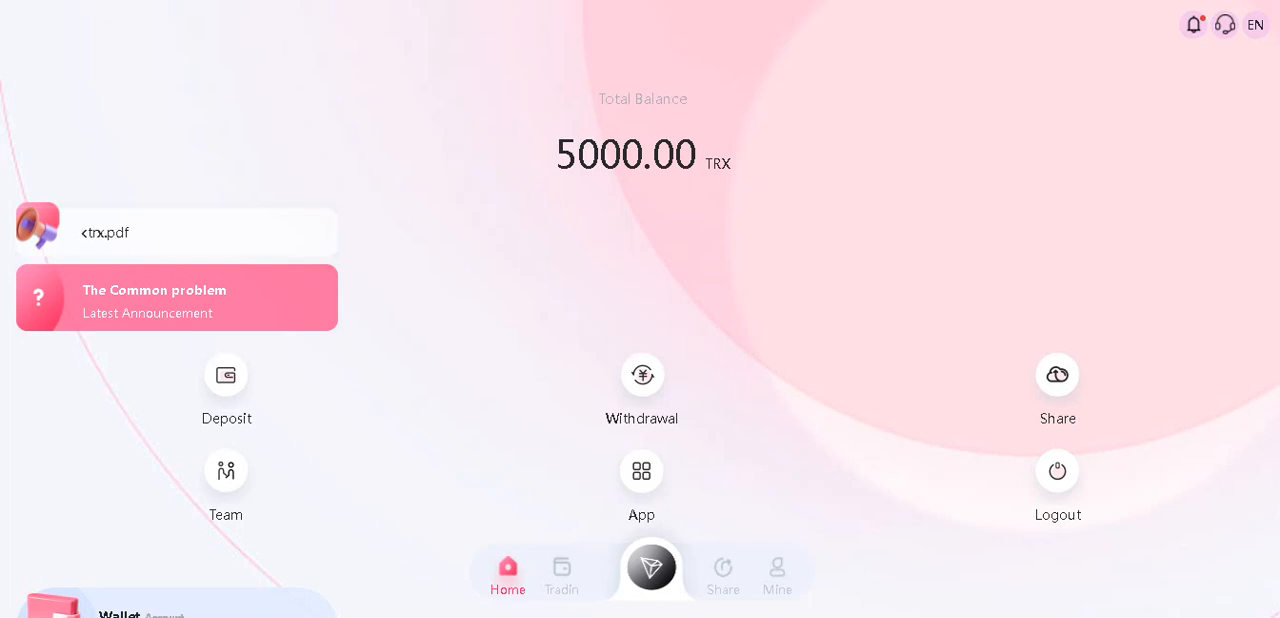
{"action": "scroll", "scroll_direction": "down", "scroll_amount": 3}
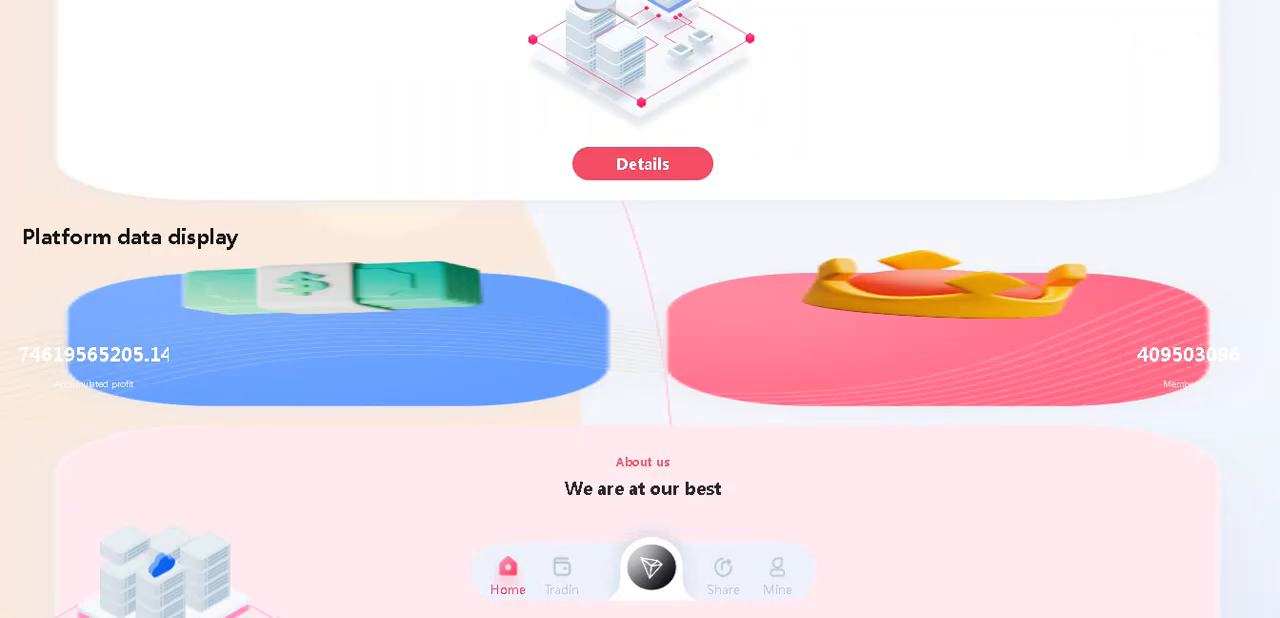
{"action": "scroll", "scroll_direction": "down", "scroll_amount": 3}
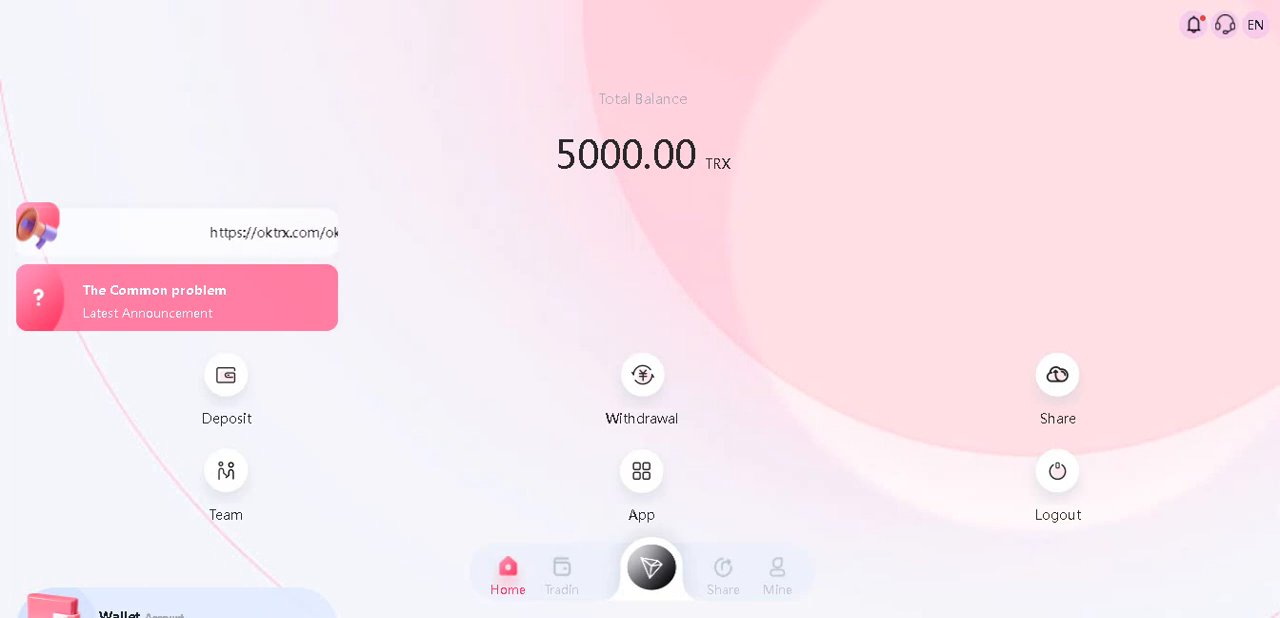
{"action": "scroll", "scroll_direction": "down", "scroll_amount": 3}
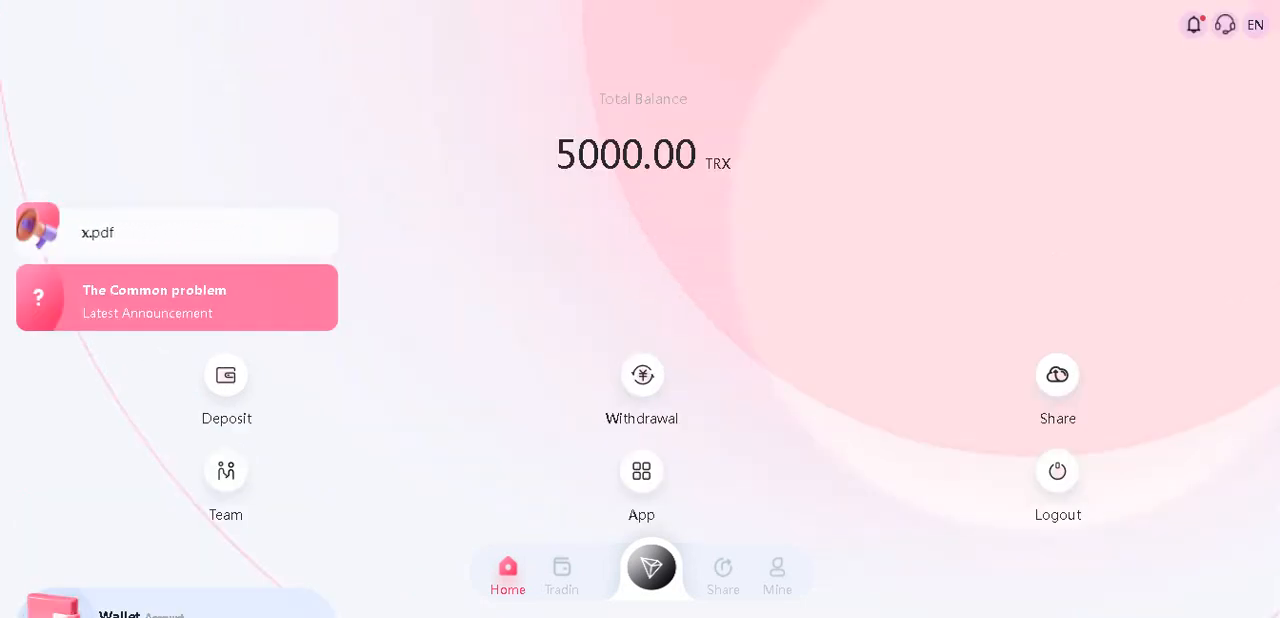
{"action": "scroll", "scroll_direction": "down", "scroll_amount": 3}
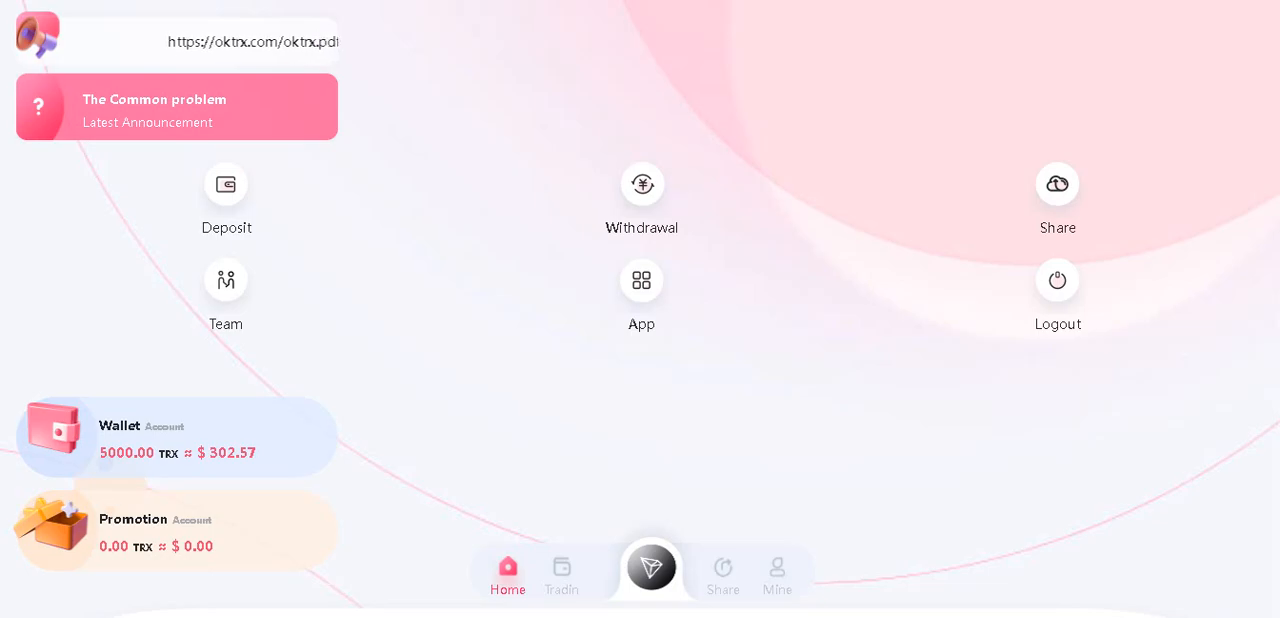
Choose 'Transfer to basic account' under Deposit to show the TRX deposit address and QR code.
{"action": "left_click", "coordinate": [226, 184]}
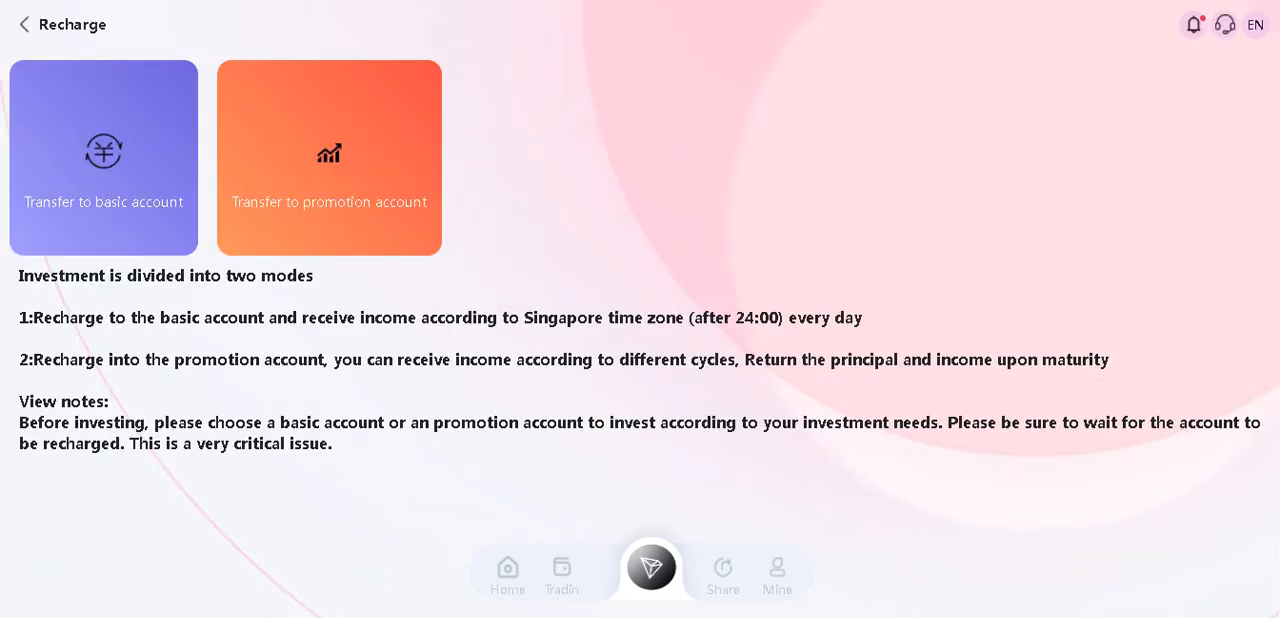
{"action": "left_click", "coordinate": [104, 158]}
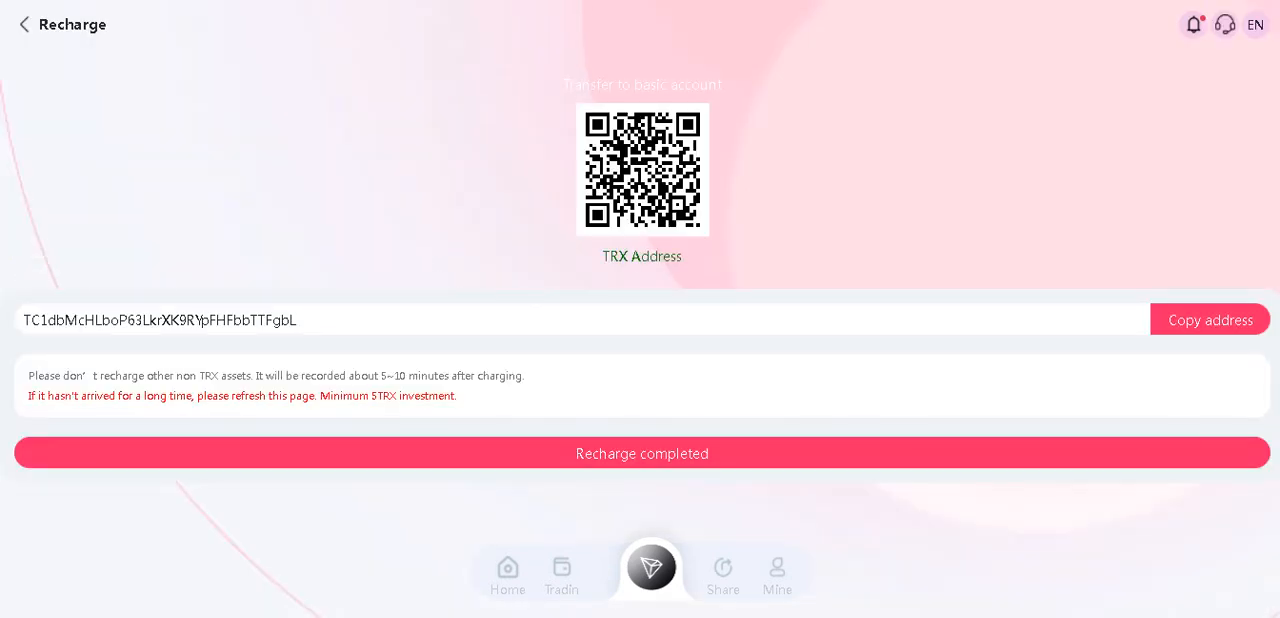
{"action": "left_click", "coordinate": [1210, 320]}
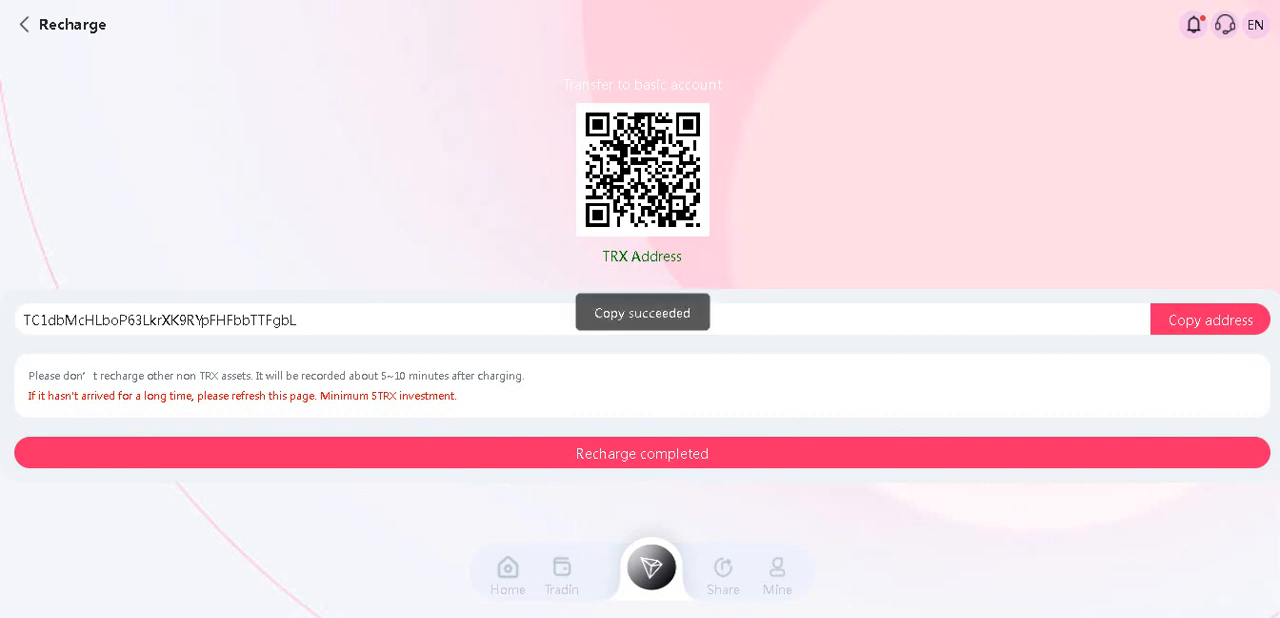
{"action": "left_click", "coordinate": [1210, 320]}
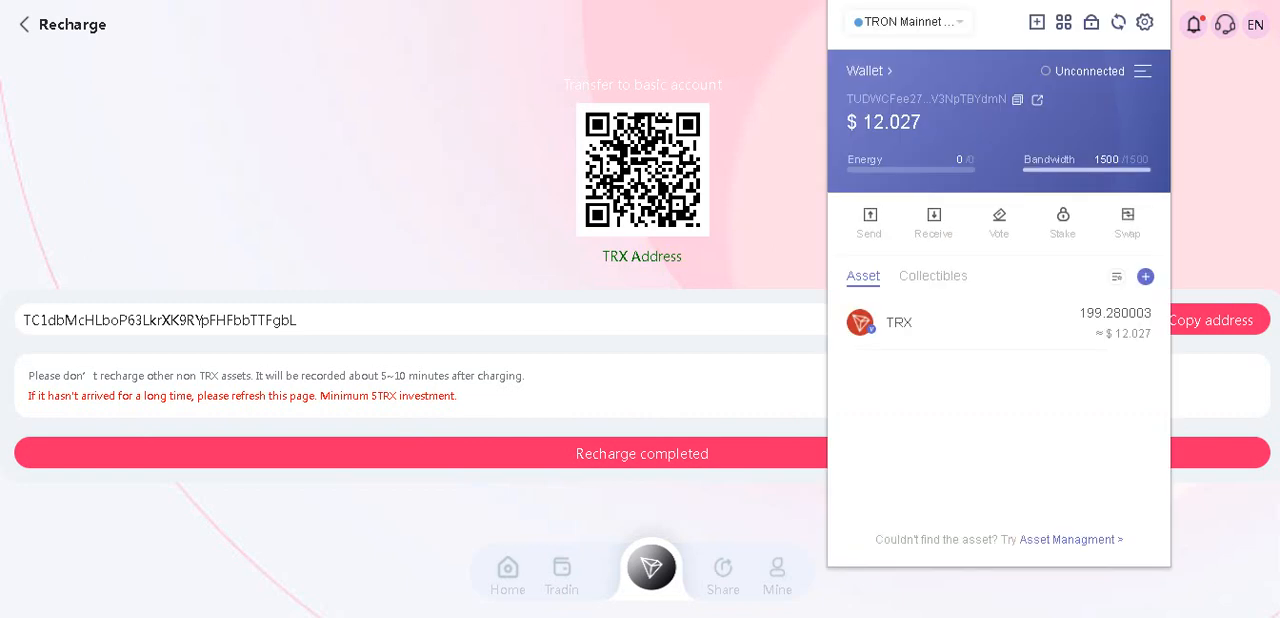
{"action": "left_click", "coordinate": [868, 224]}
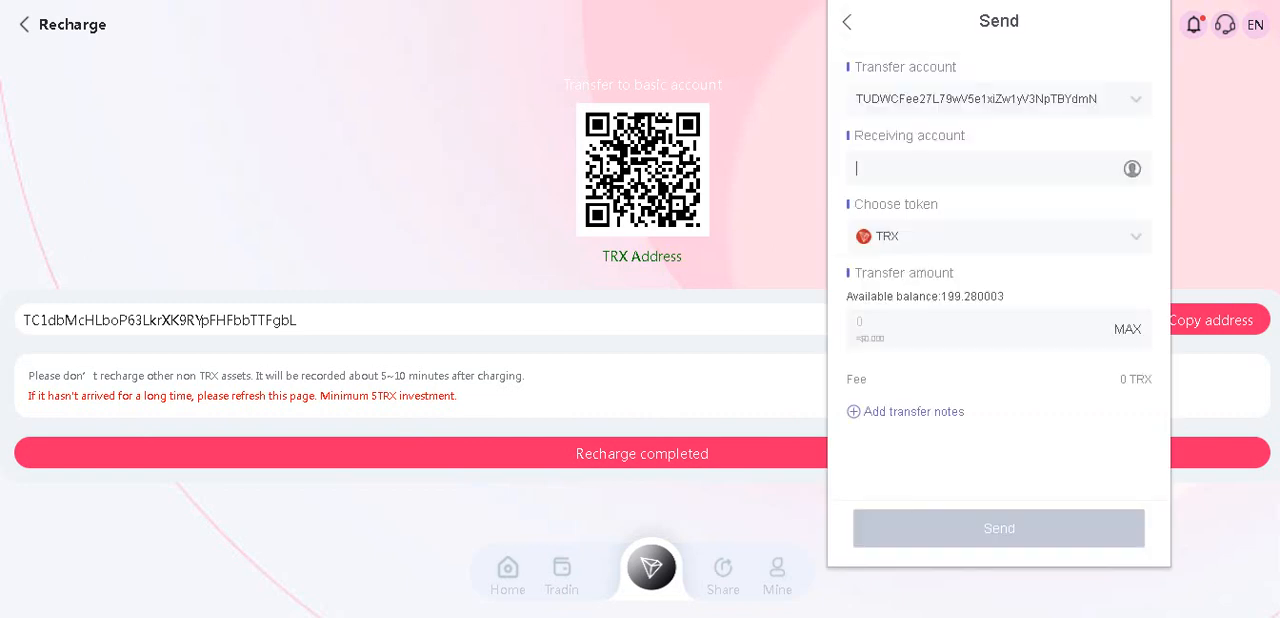
{"action": "type", "text": "TC1dbMcHLboP63LkrXK9RYpFHFbbTTFgbL"}
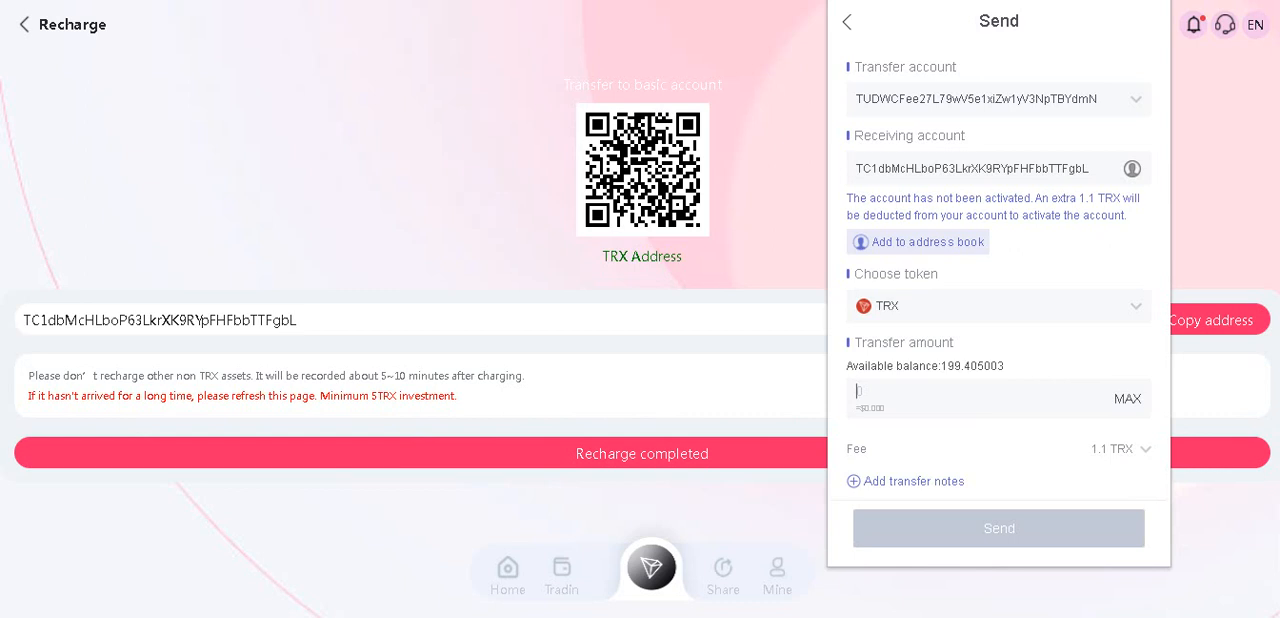
{"action": "type", "text": "100"}
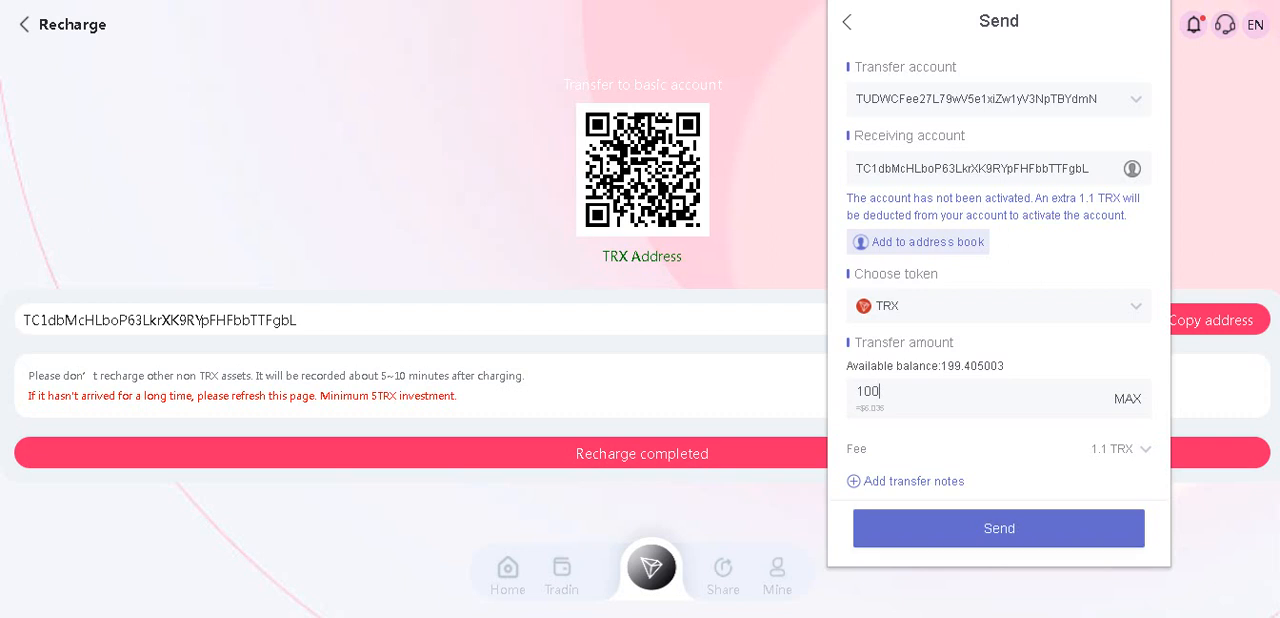
{"action": "left_click", "coordinate": [996, 528]}
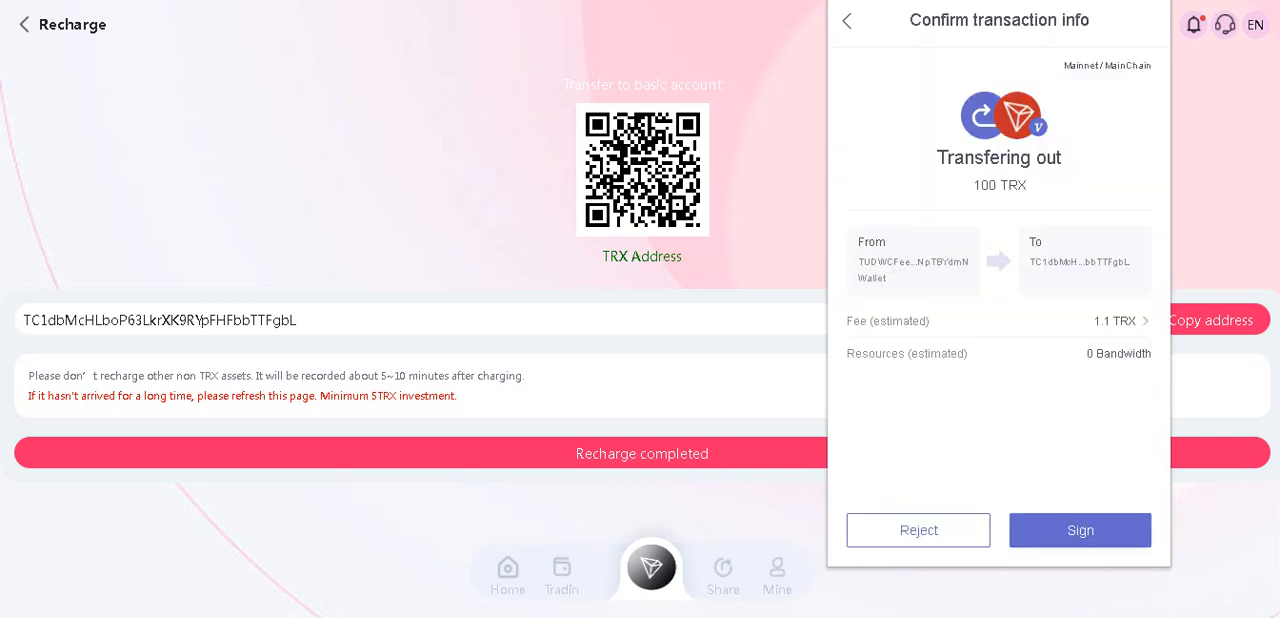
{"action": "left_click", "coordinate": [1080, 530]}
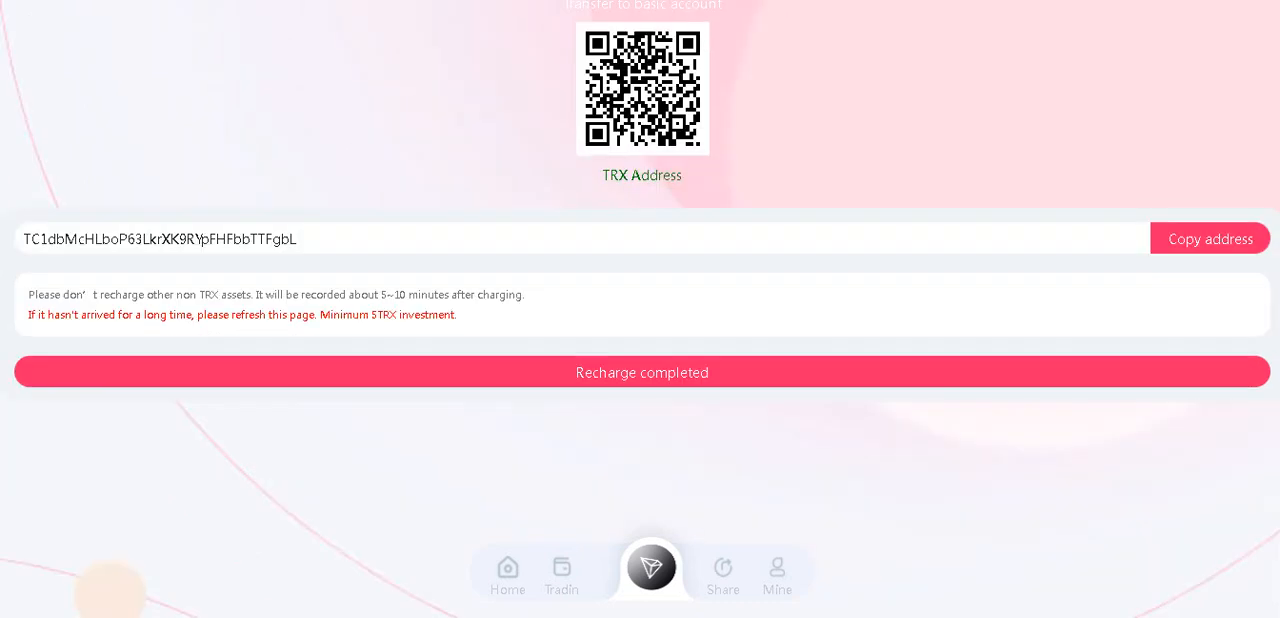
Confirm 'Recharge completed' so the Mine page shows 5100.00 TRX total and 100.00 TRX deposited.
{"action": "left_click", "coordinate": [776, 576]}
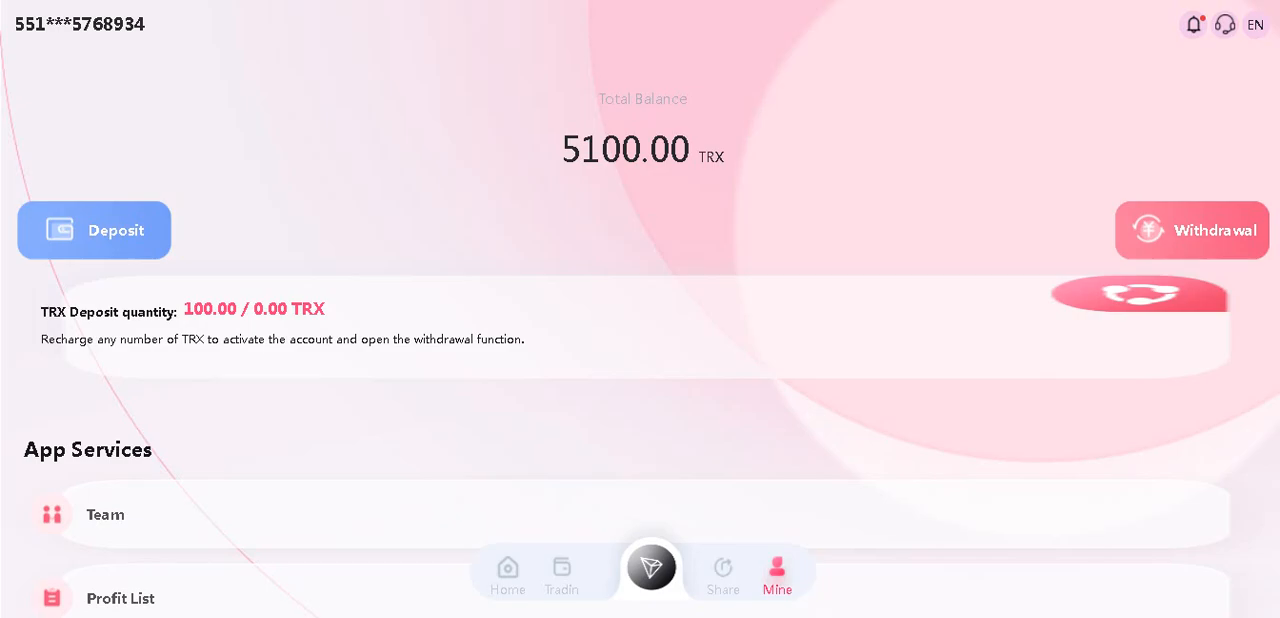
Withdraw 5 TRX to the pasted address with the security password, leaving 5095.00 TRX total.
{"action": "left_click", "coordinate": [1192, 230]}
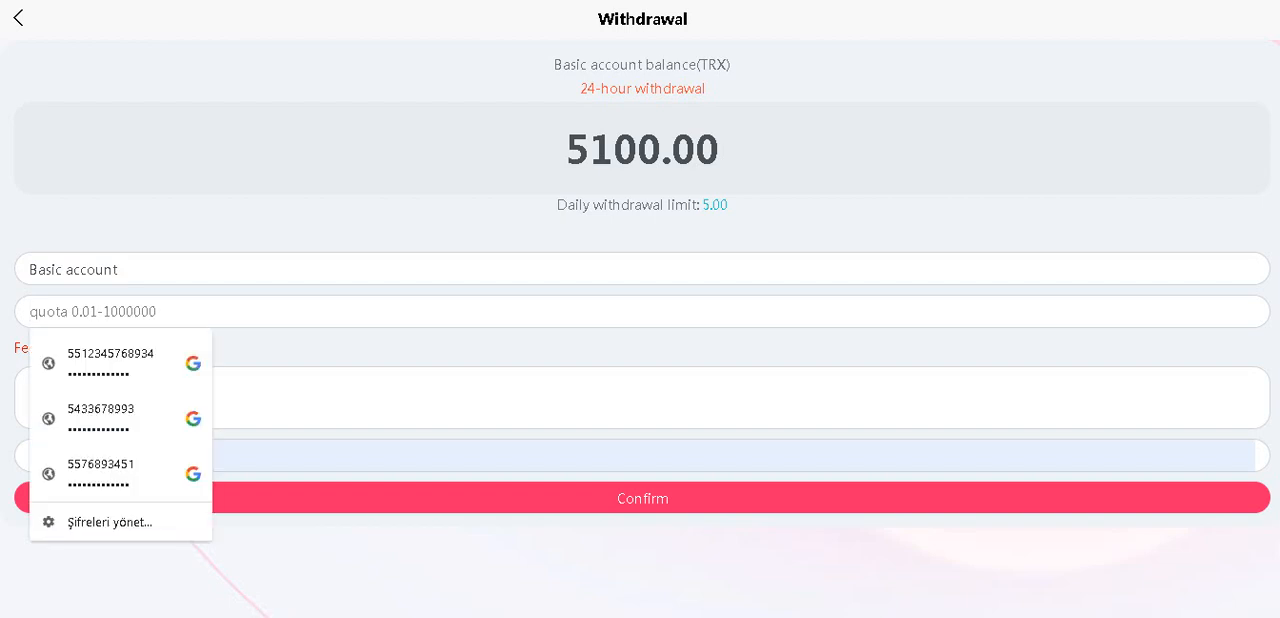
{"action": "type", "text": "5"}
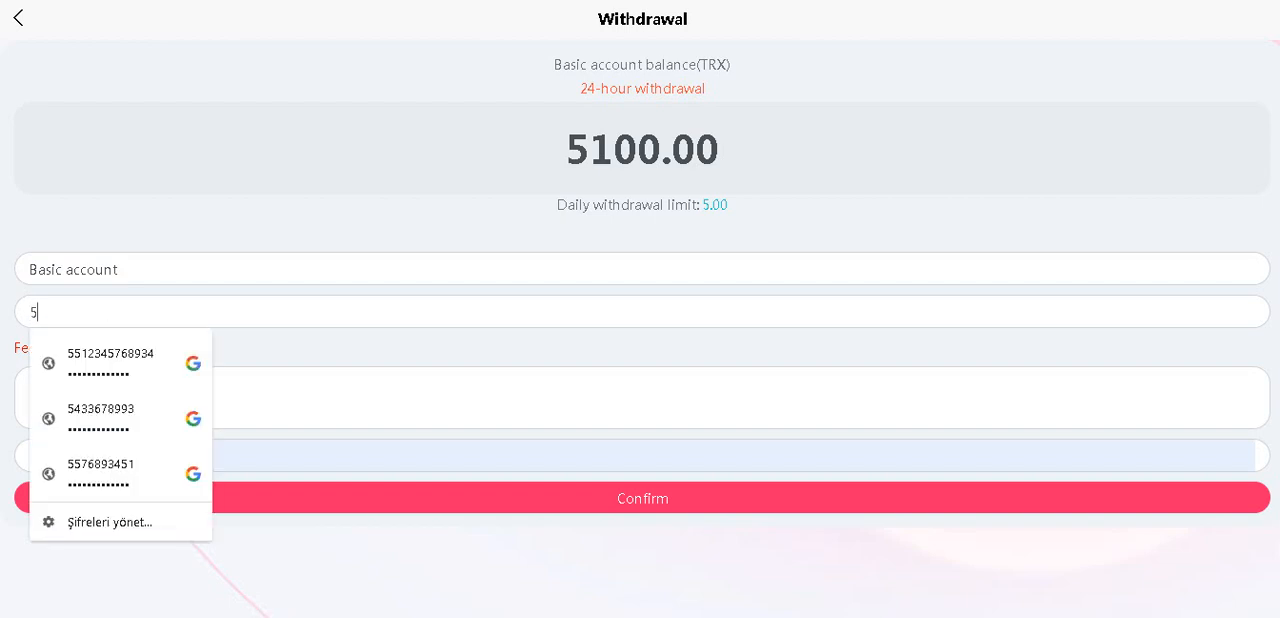
{"action": "type", "text": "00"}
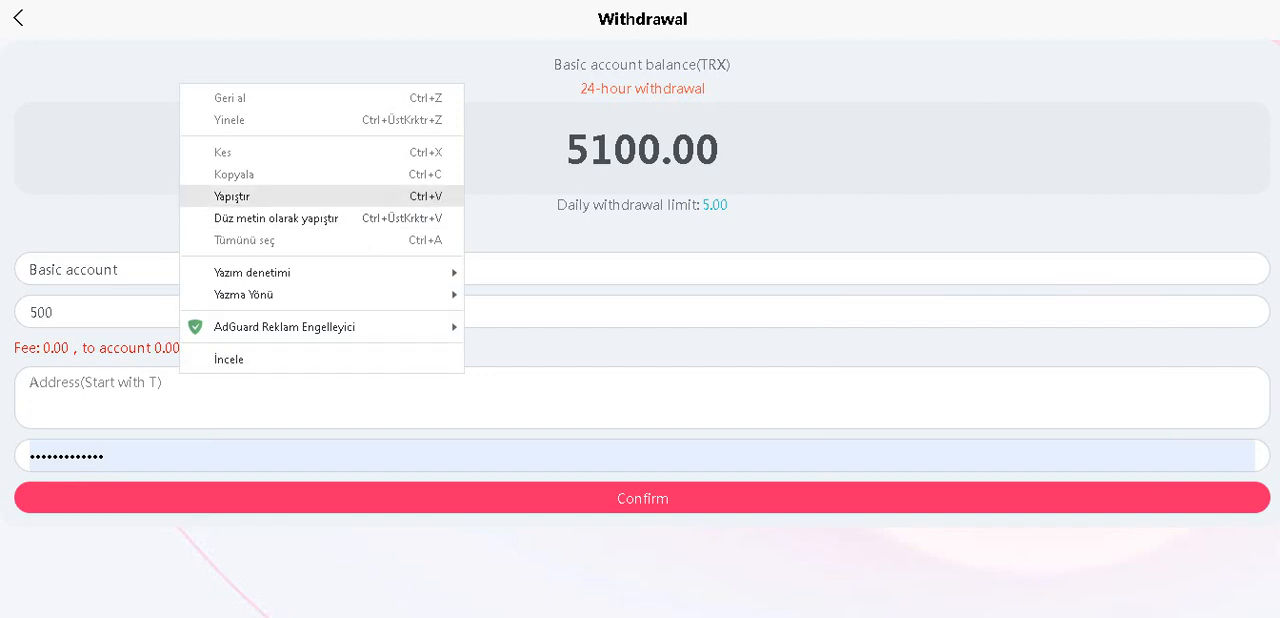
{"action": "left_click", "coordinate": [232, 196]}
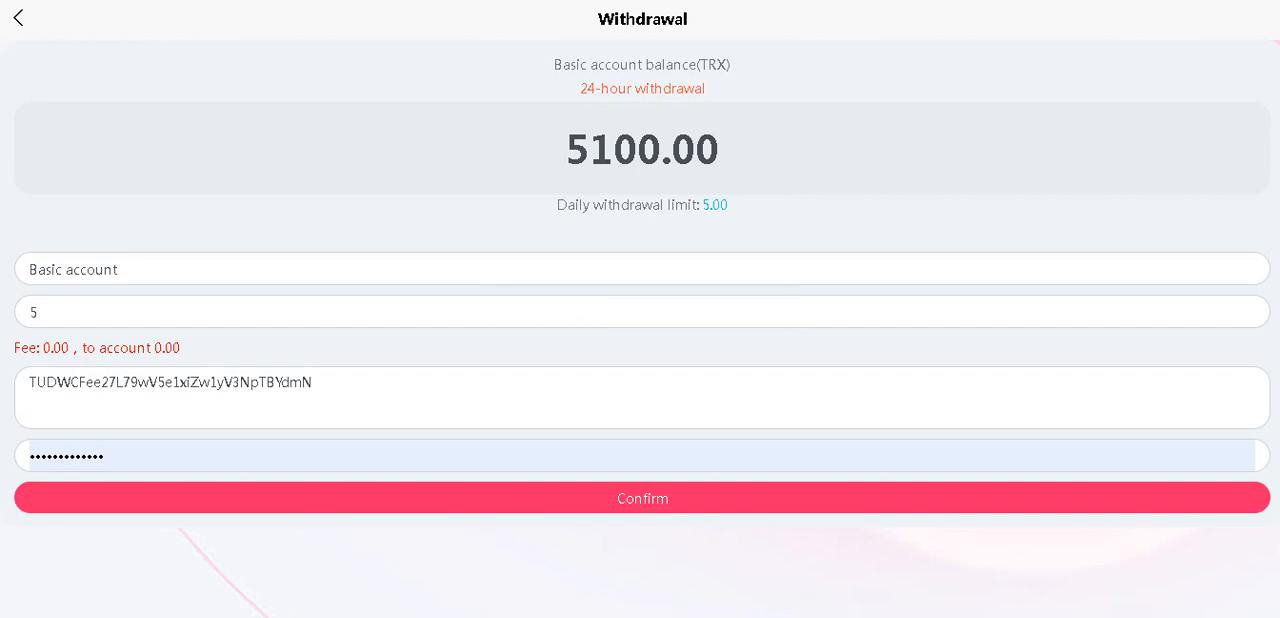
{"action": "left_click", "coordinate": [640, 498]}
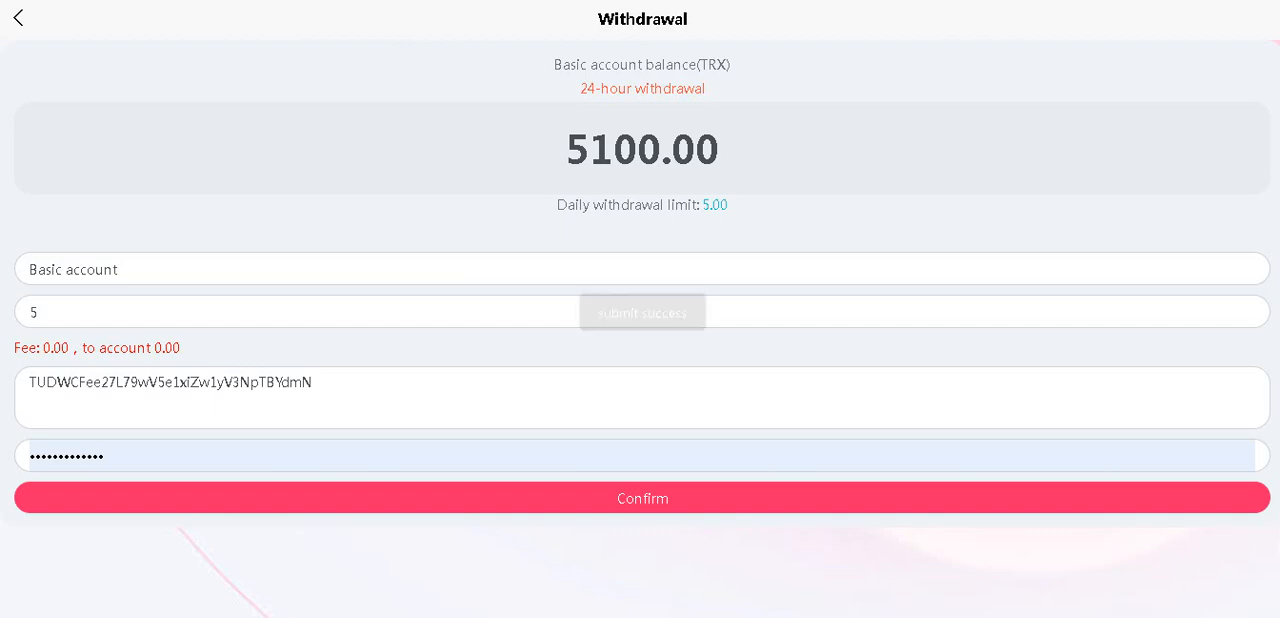
{"action": "left_click", "coordinate": [642, 498]}
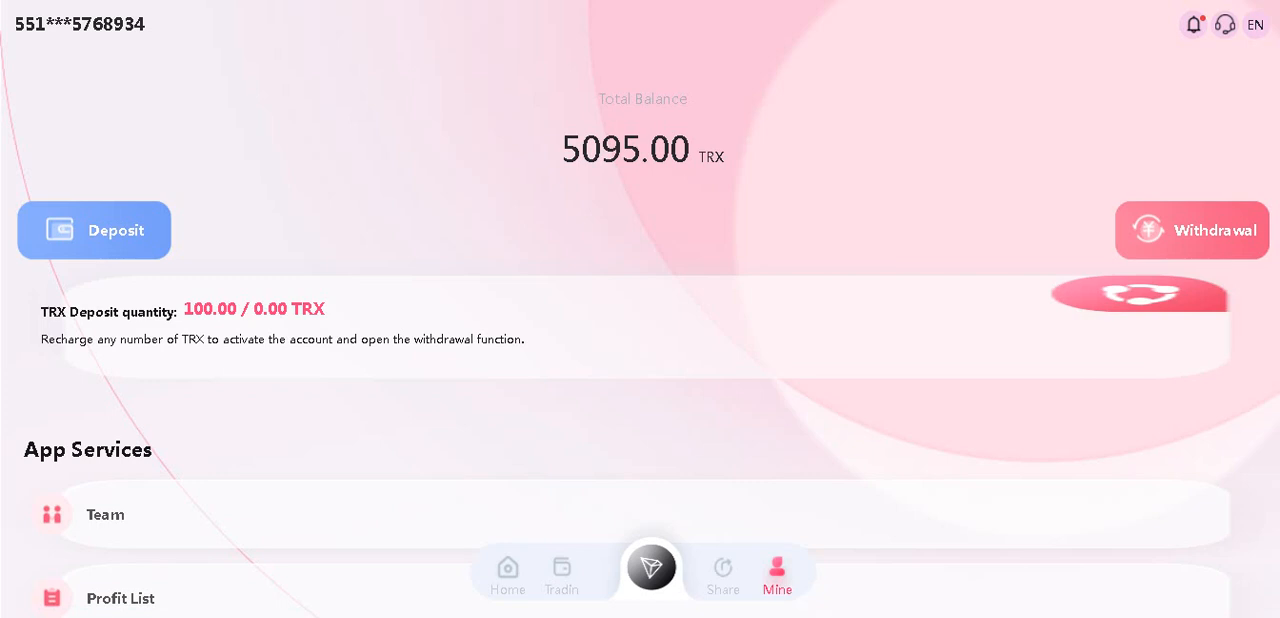
Go to the Share tab's invite-your-contacts rewards page.
{"action": "scroll", "scroll_direction": "down", "scroll_amount": 3}
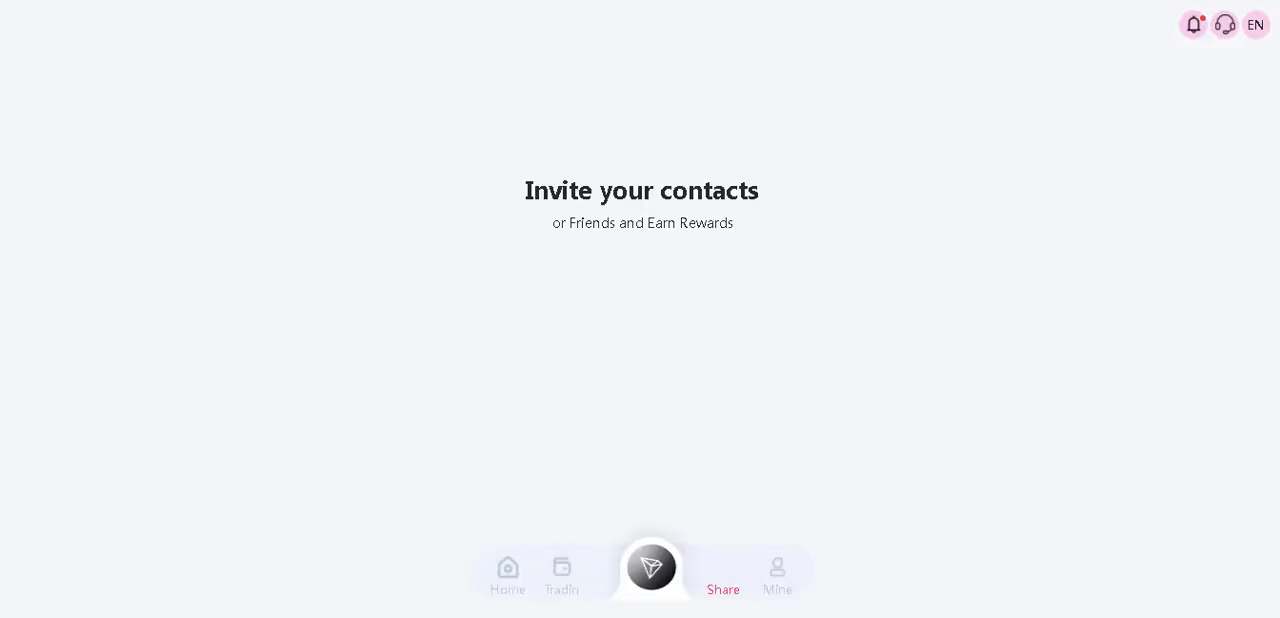
{"action": "left_click", "coordinate": [724, 576]}
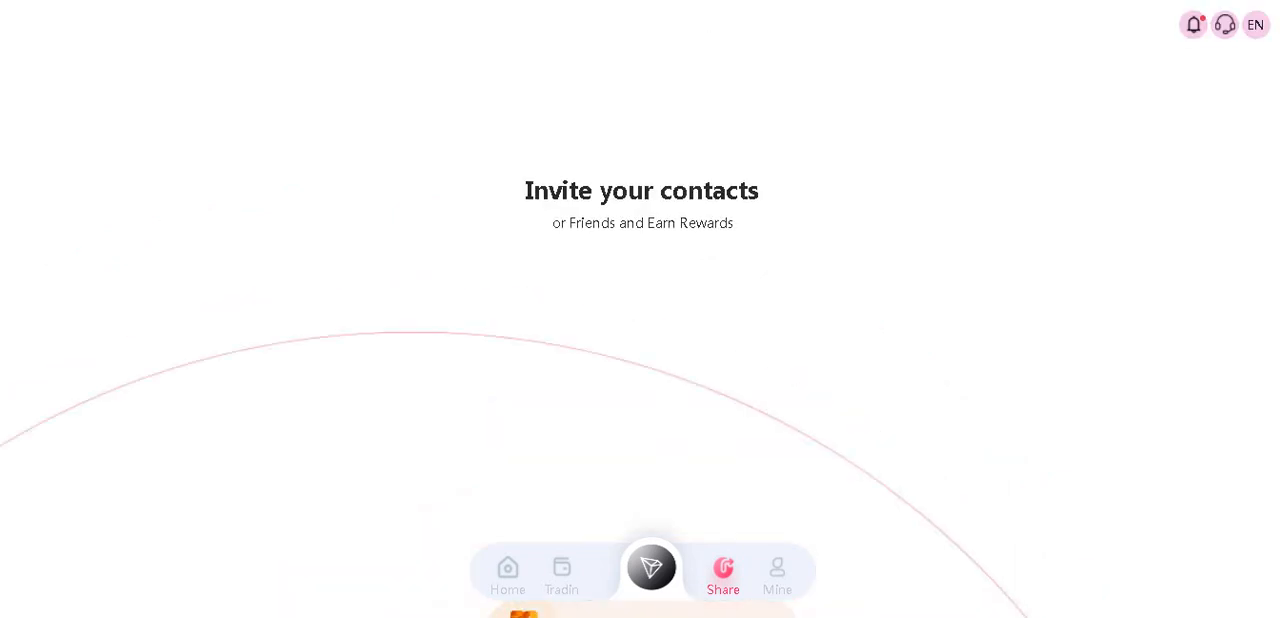
View the Transfer to basic form with 0.00 TRX accounts, then return to the App Services list.
{"action": "left_click", "coordinate": [776, 576]}
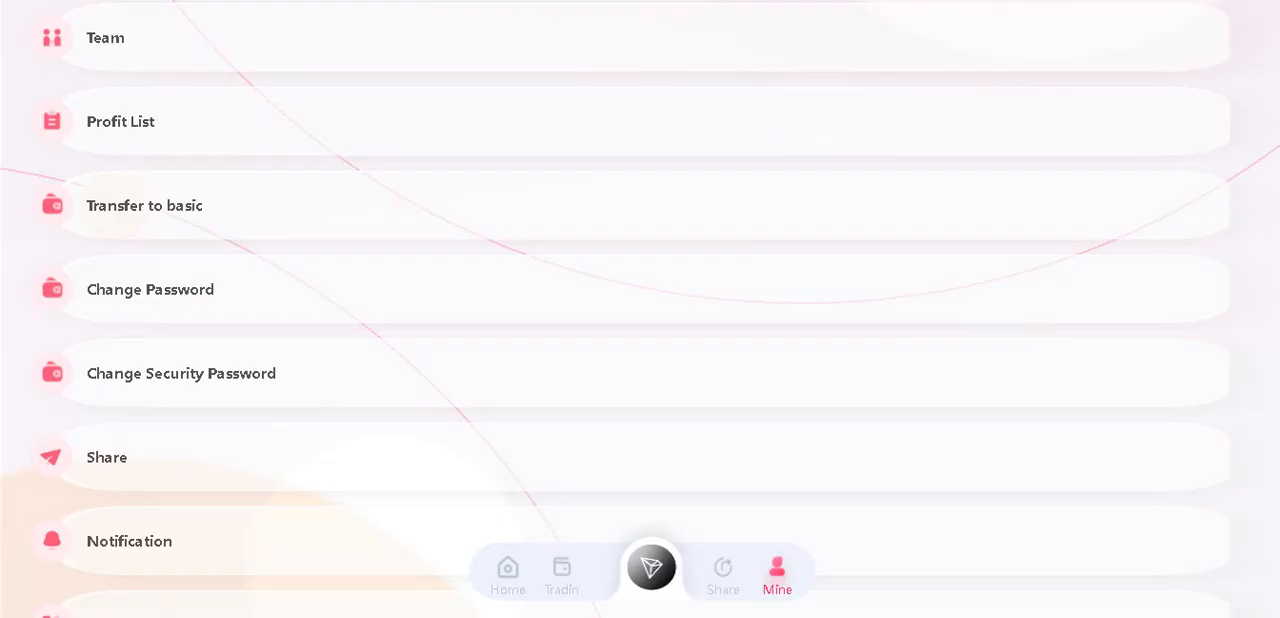
{"action": "left_click", "coordinate": [104, 36]}
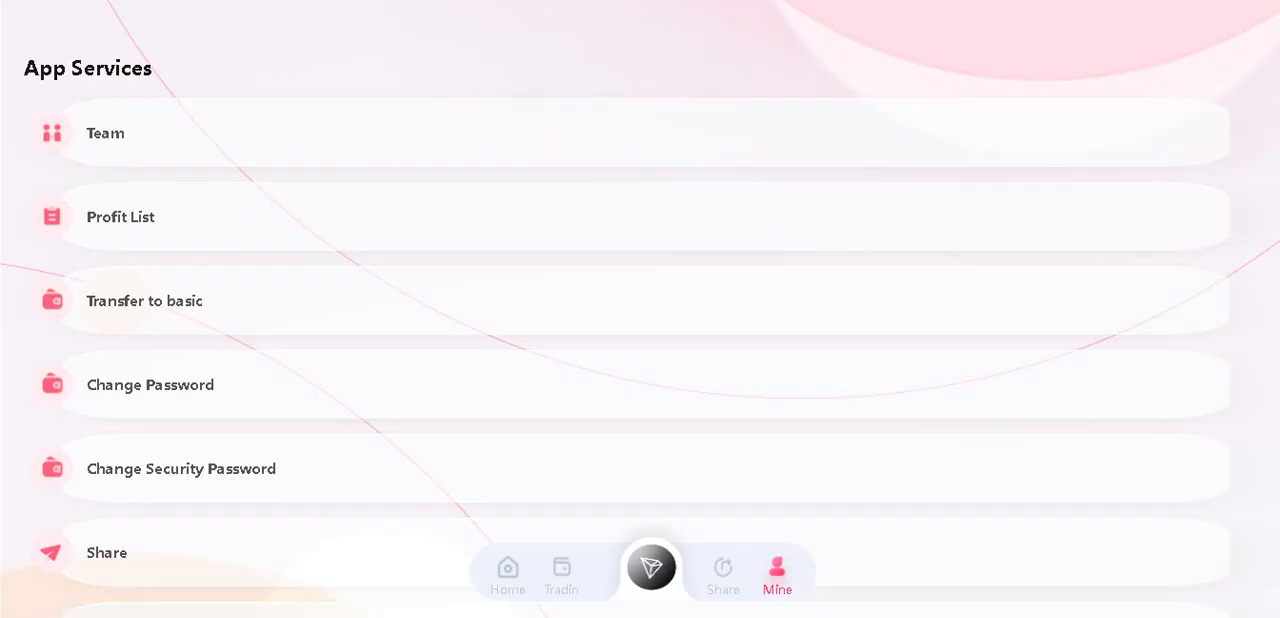
{"action": "left_click", "coordinate": [144, 300]}
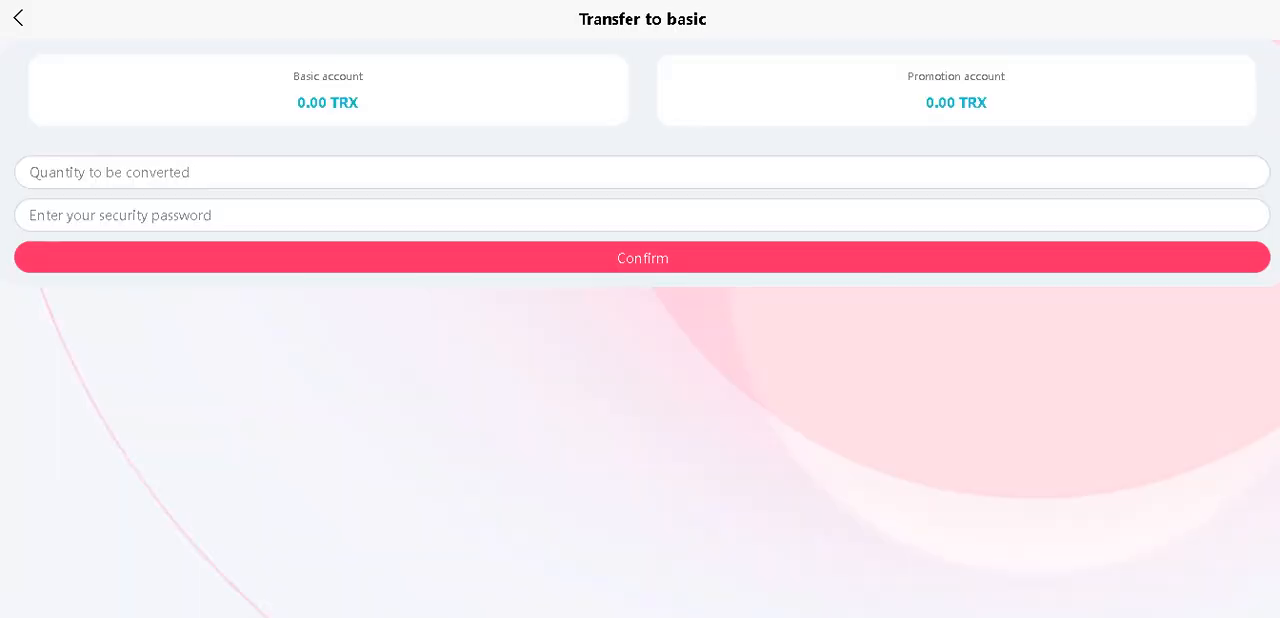
{"action": "left_click", "coordinate": [18, 18]}
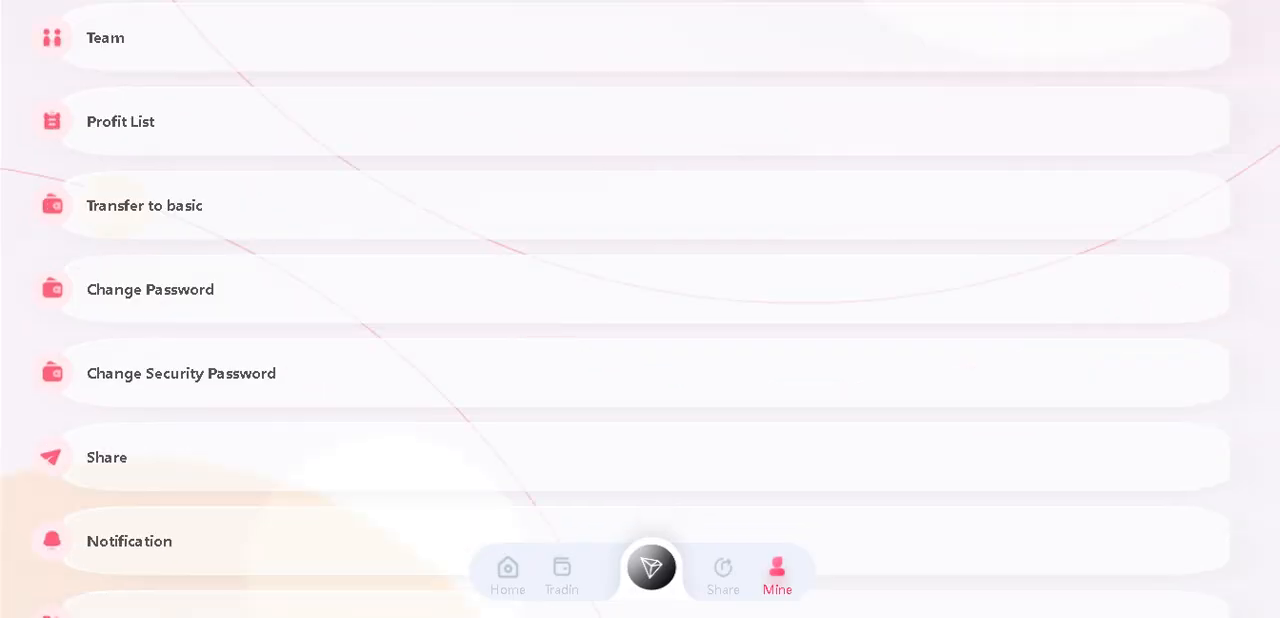
{"action": "scroll", "scroll_direction": "down", "scroll_amount": 3}
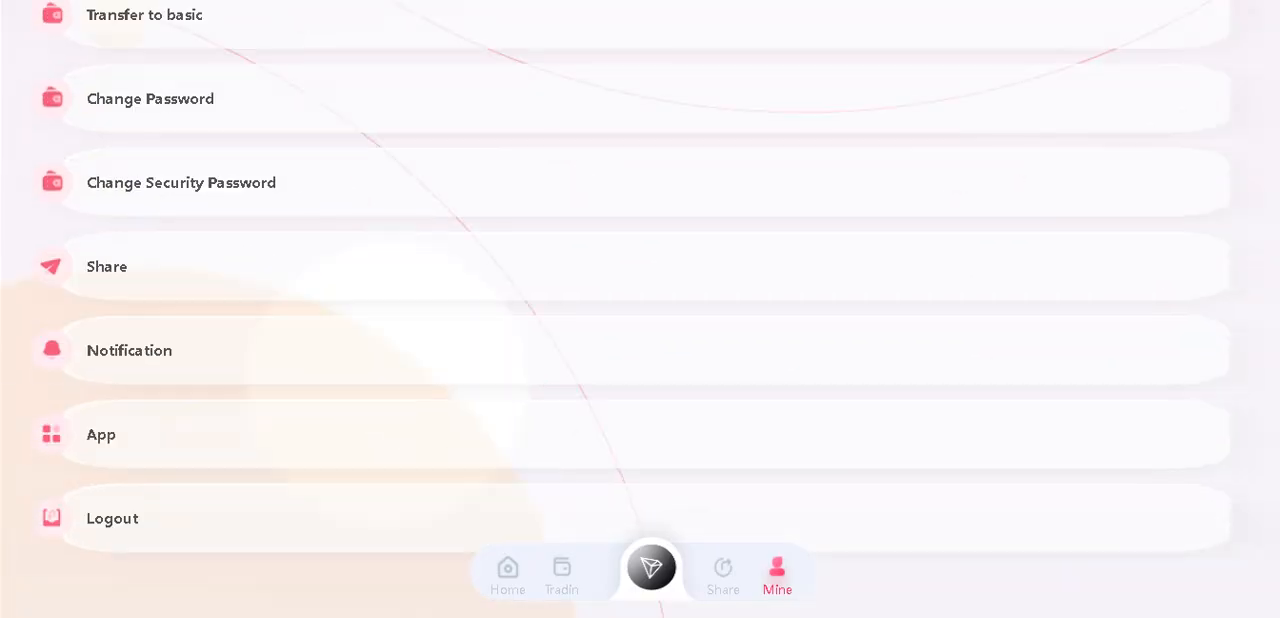
Read the Notification on deposit tiers and commissions, then reach the Trading page with Cloud Mining at +8.00%.
{"action": "left_click", "coordinate": [128, 350]}
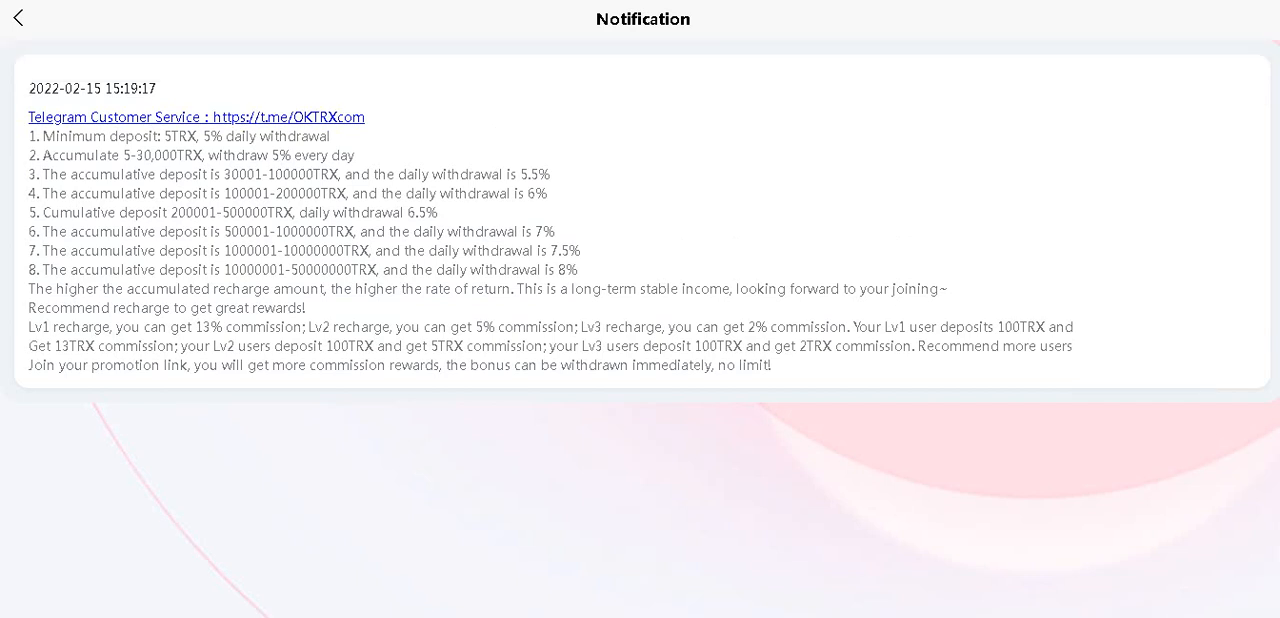
{"action": "left_click", "coordinate": [196, 116]}
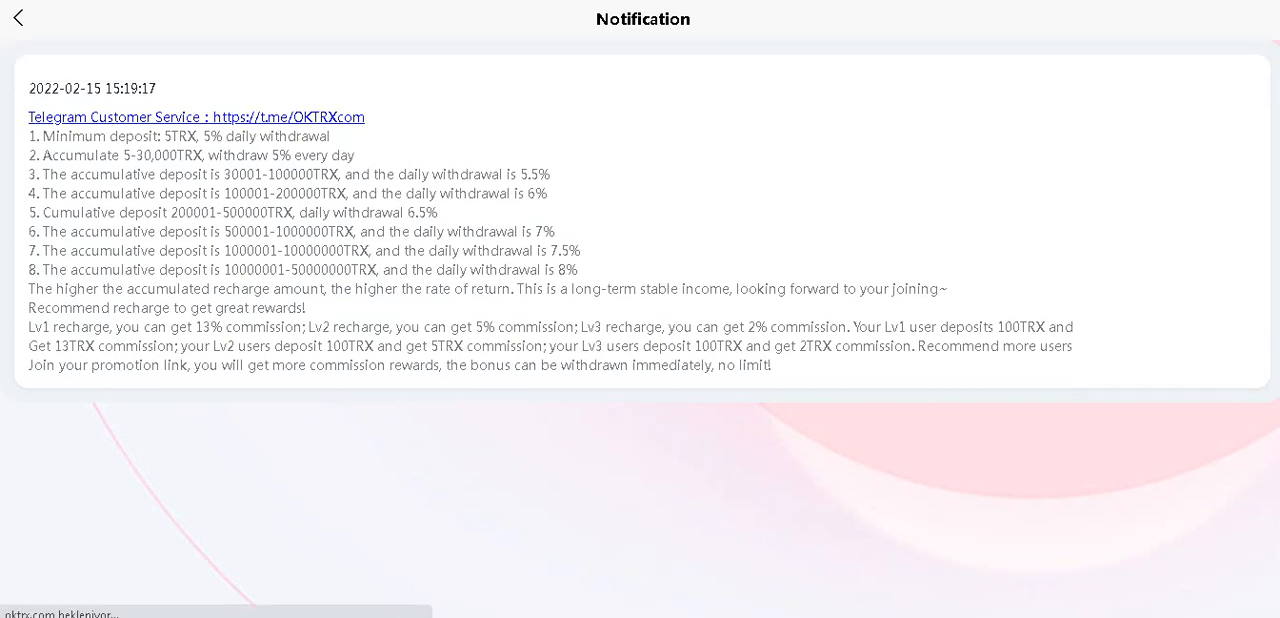
{"action": "left_click", "coordinate": [196, 116]}
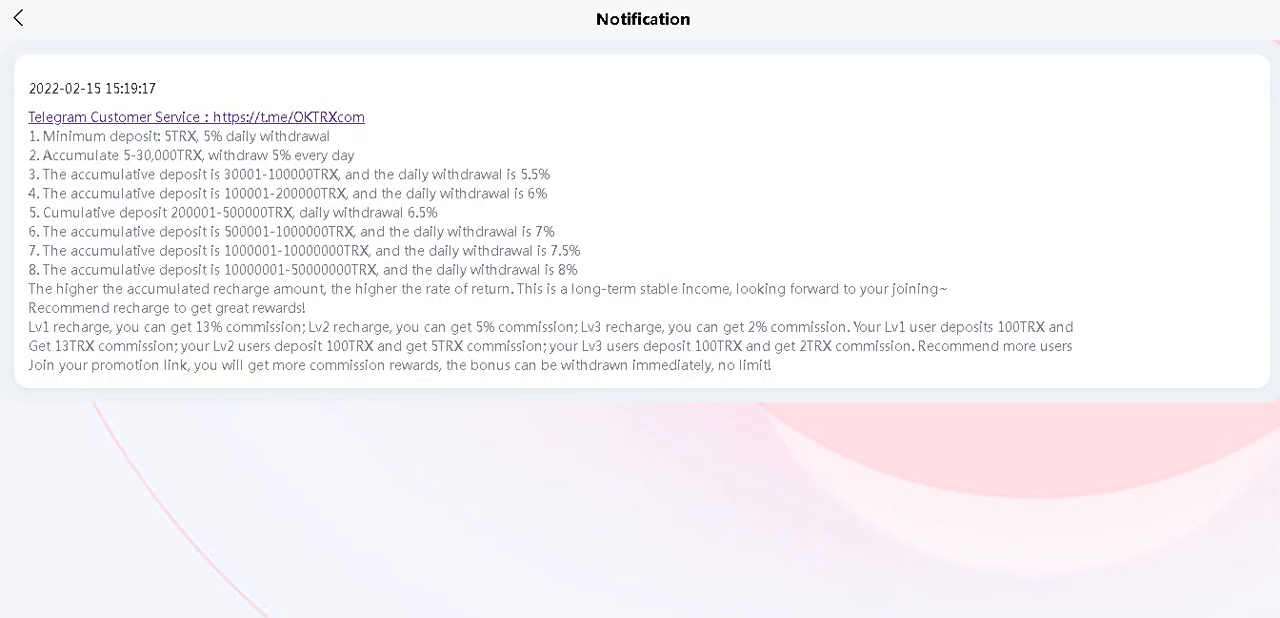
{"action": "left_click", "coordinate": [16, 18]}
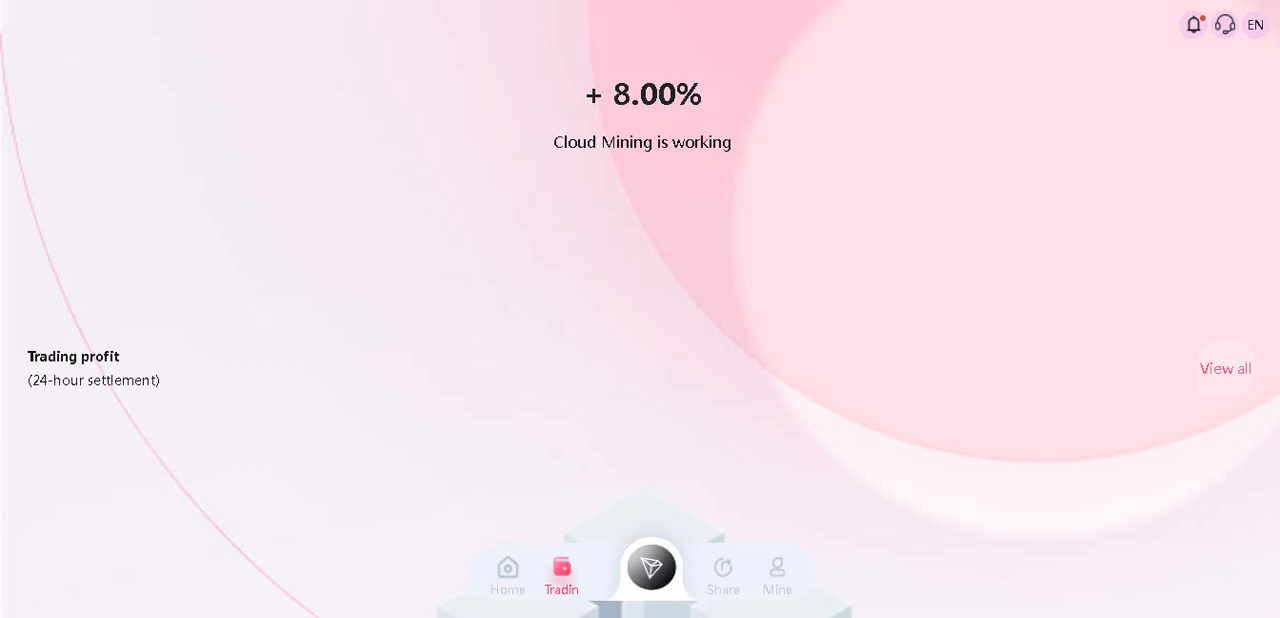
Scroll the home page down to About us and back, then show the EN display-language list.
{"action": "scroll", "scroll_direction": "down", "scroll_amount": 3}
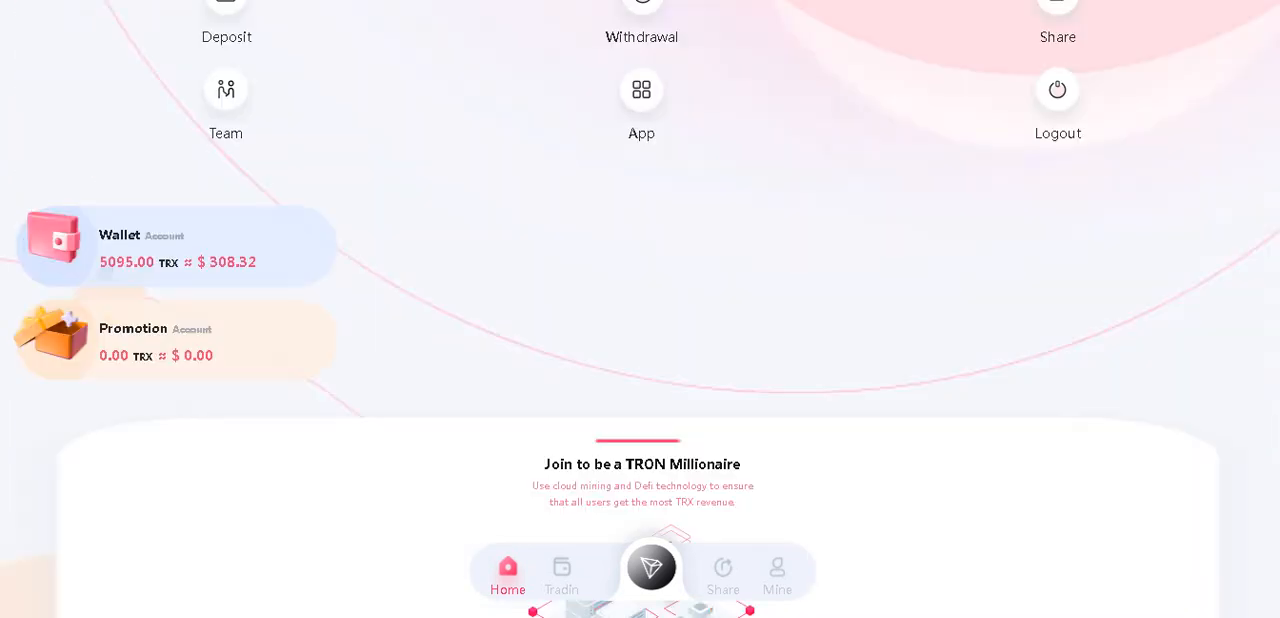
{"action": "scroll", "scroll_direction": "down", "scroll_amount": 3}
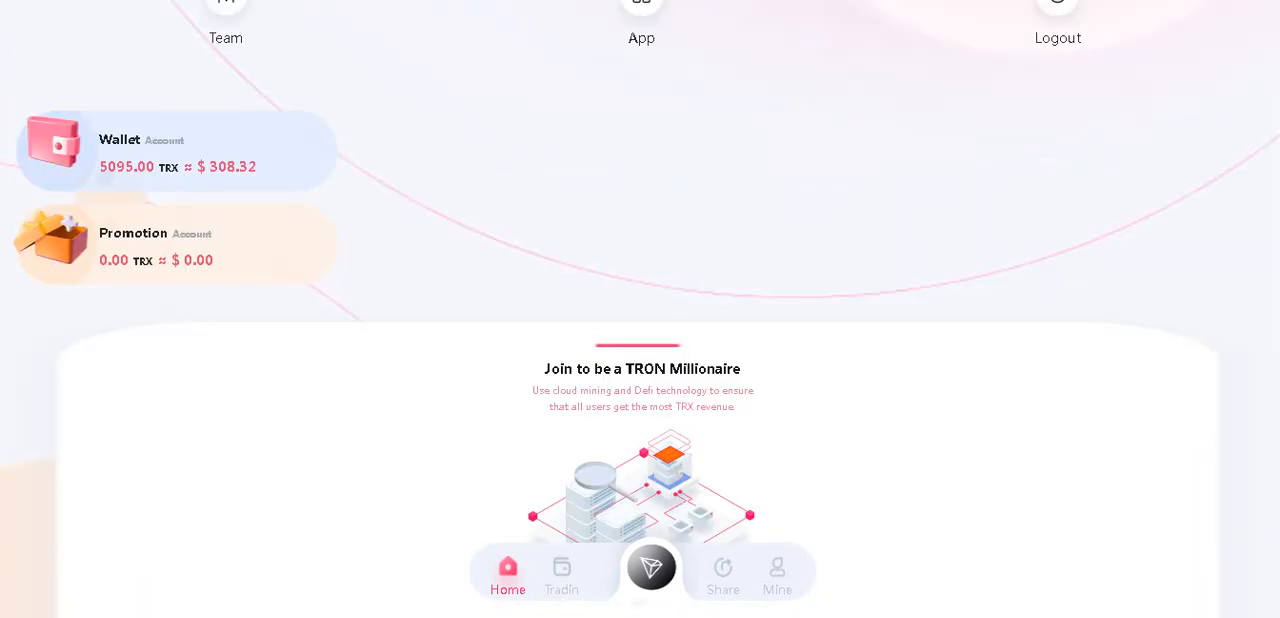
{"action": "scroll", "scroll_direction": "down", "scroll_amount": 3}
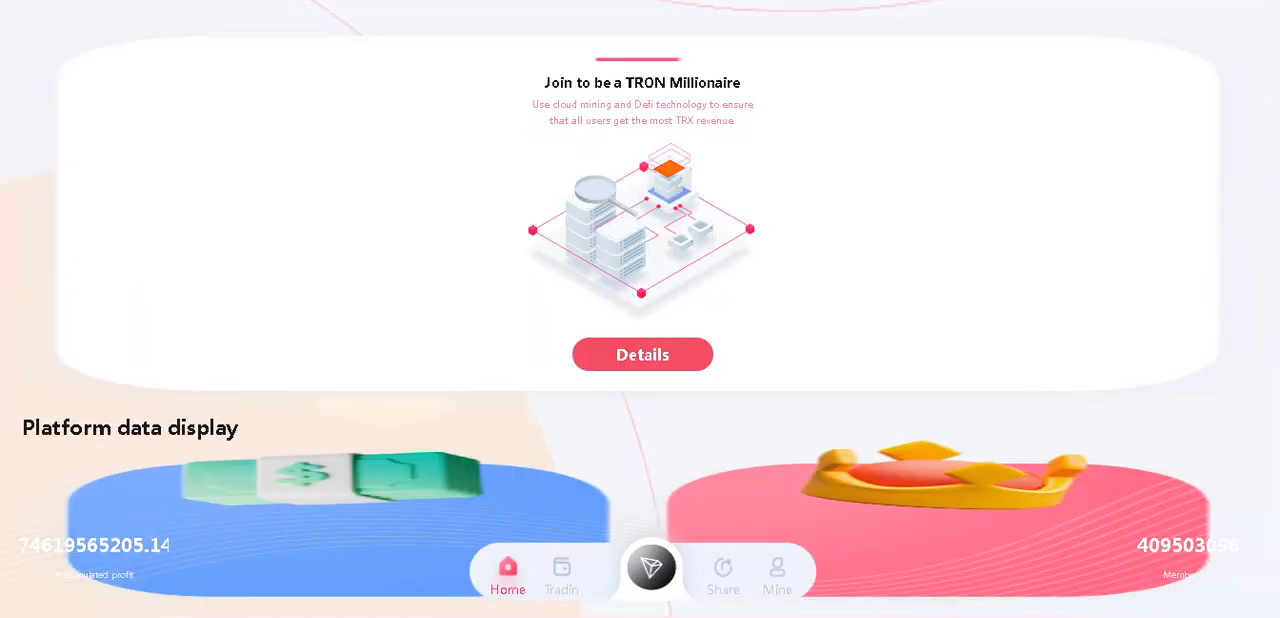
{"action": "scroll", "scroll_direction": "down", "scroll_amount": 3}
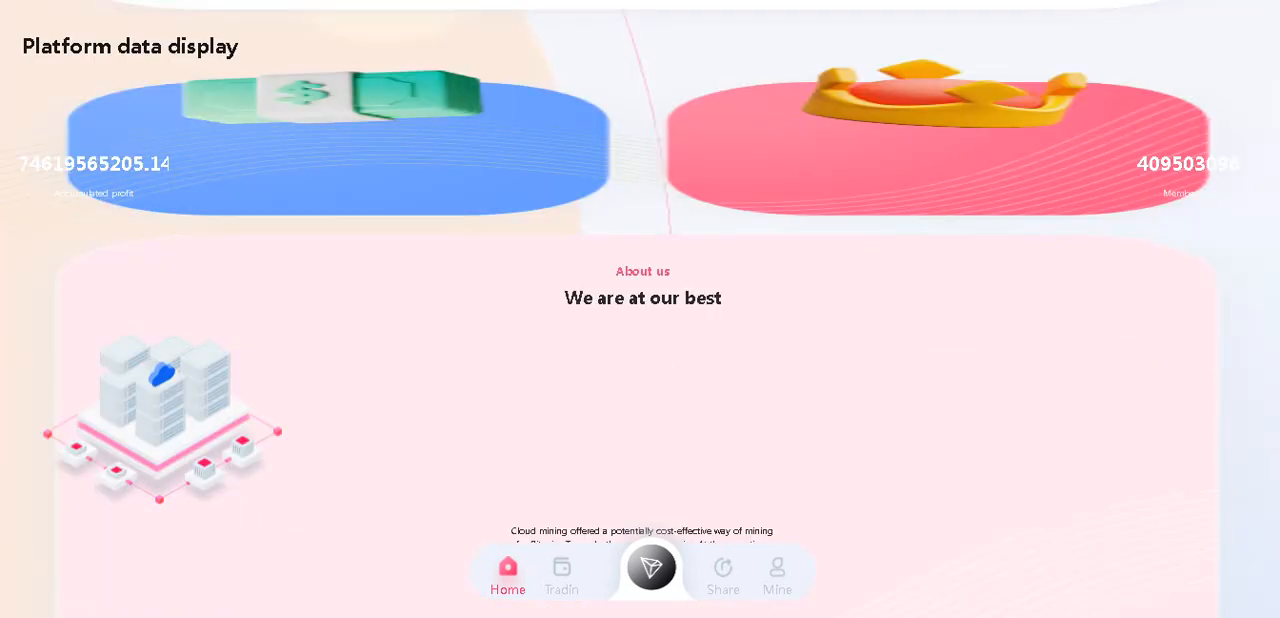
{"action": "scroll", "scroll_direction": "down", "scroll_amount": 3}
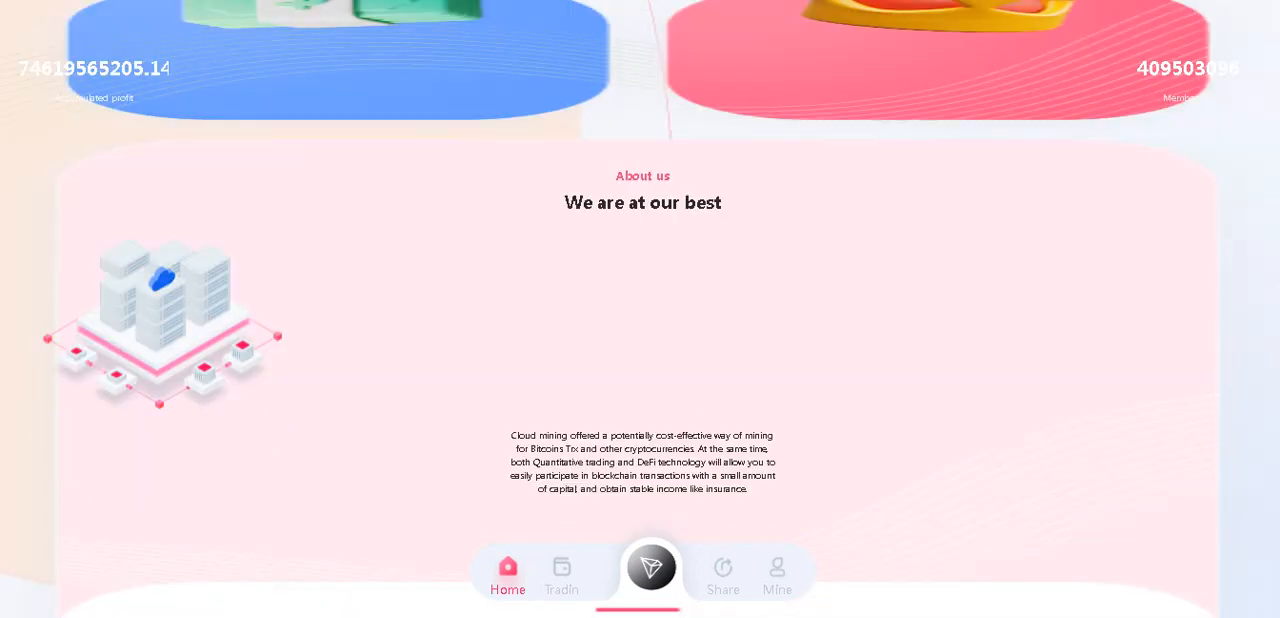
{"action": "scroll", "scroll_direction": "down", "scroll_amount": 3}
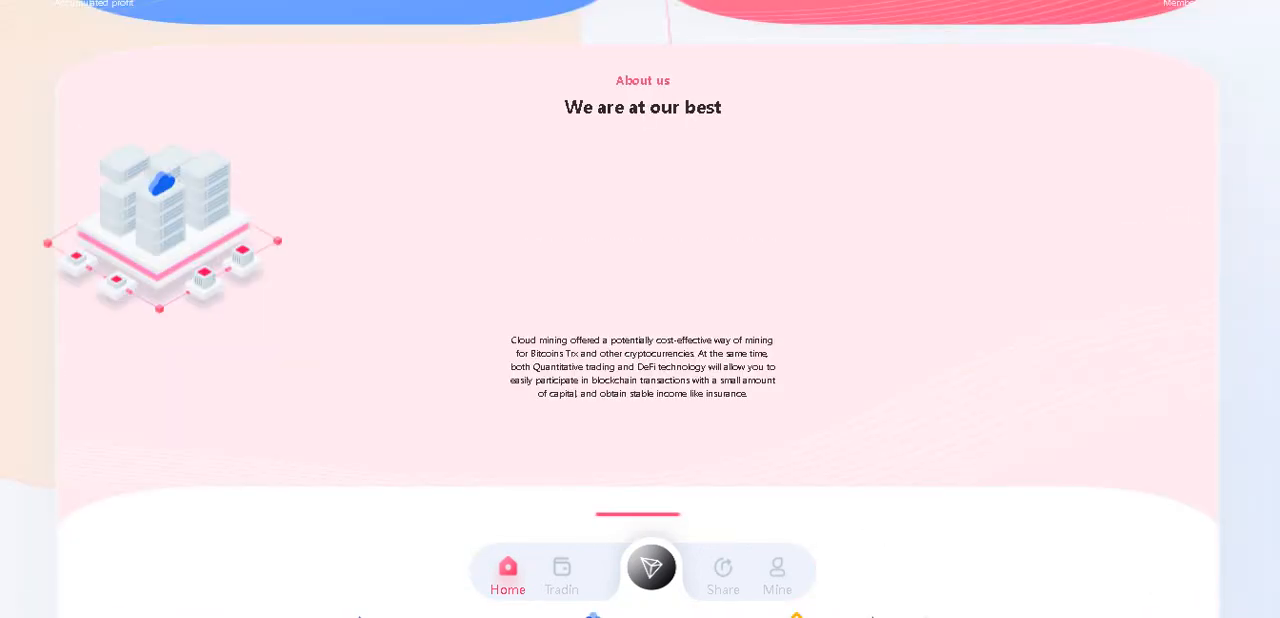
{"action": "scroll", "scroll_direction": "down", "scroll_amount": 3}
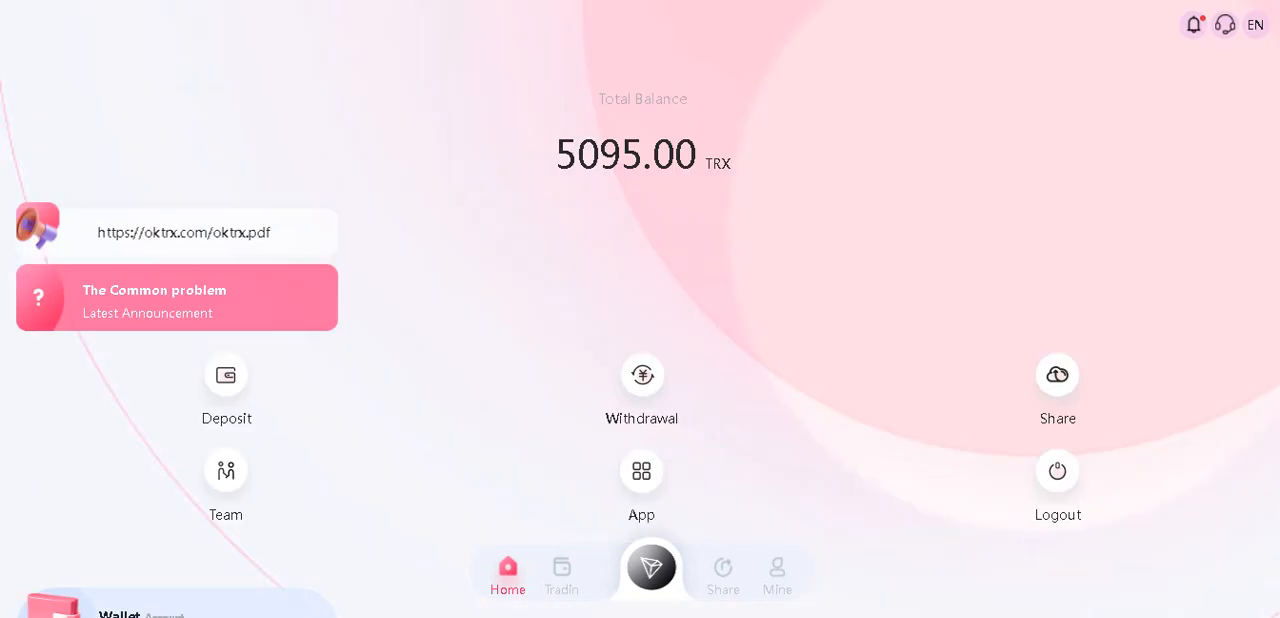
{"action": "left_click", "coordinate": [1256, 24]}
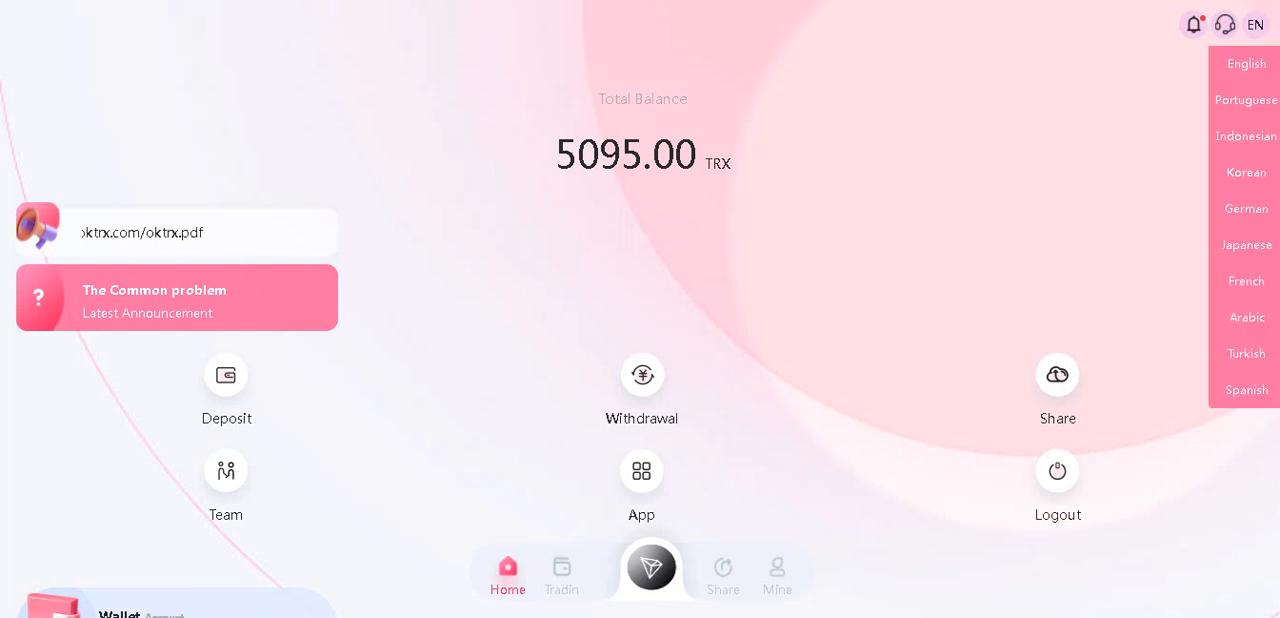